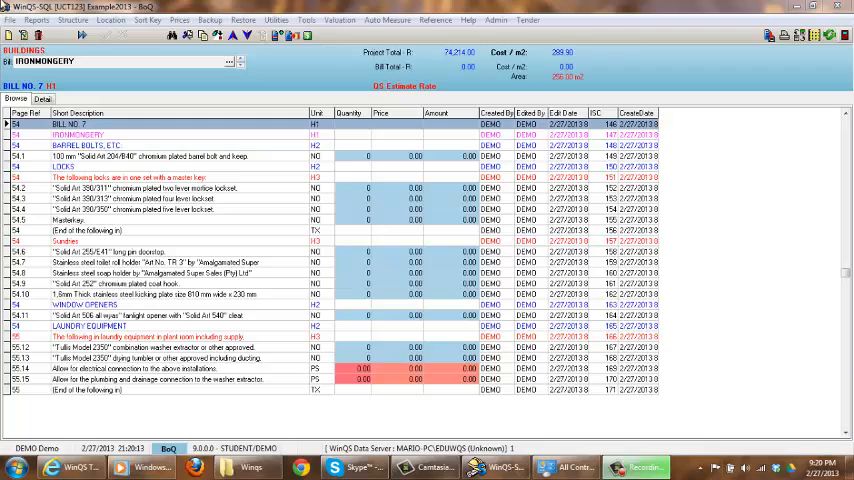
Switch from the ironmongery Bill of Quantities to the Bill of Estimates view.
{"action": "left_click", "coordinate": [80, 135]}
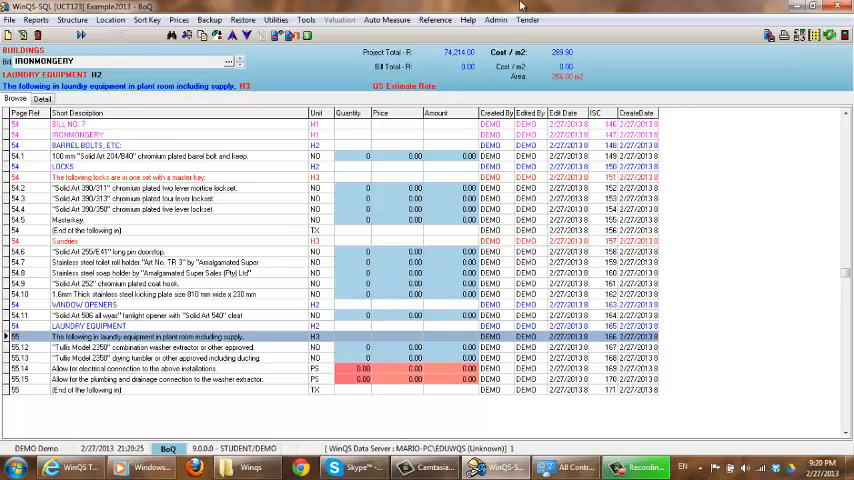
{"action": "mouse_move", "coordinate": [758, 50]}
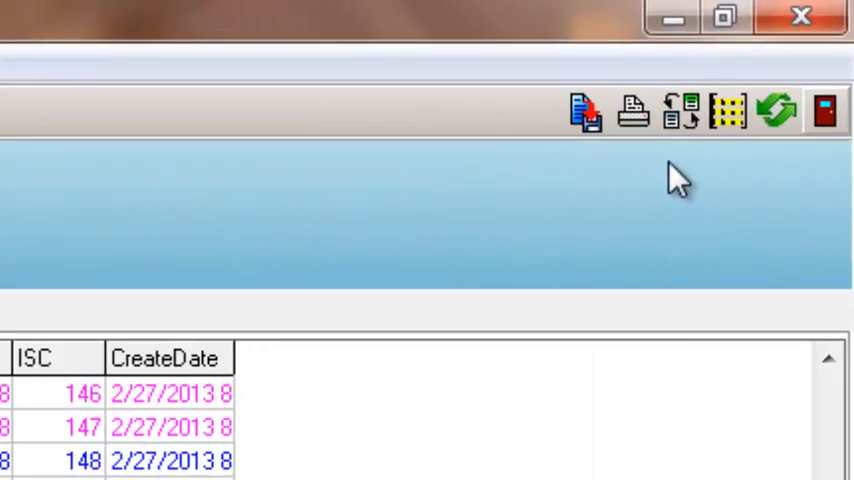
{"action": "mouse_move", "coordinate": [685, 110]}
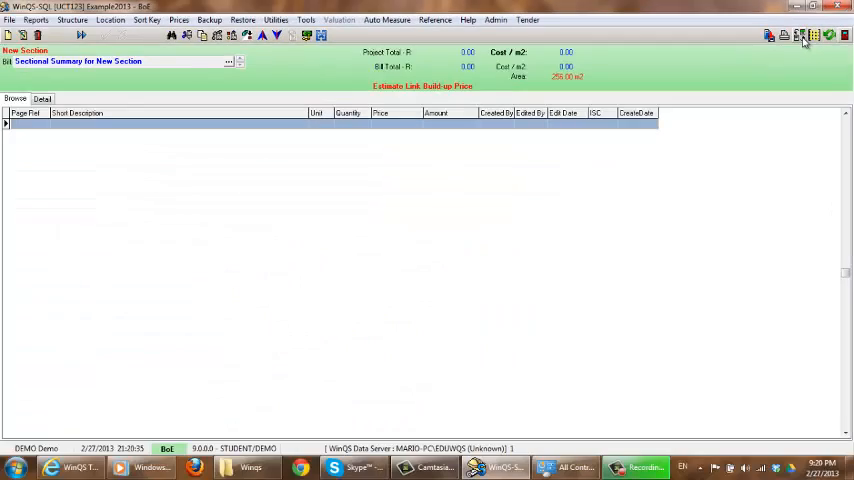
{"action": "mouse_move", "coordinate": [800, 38]}
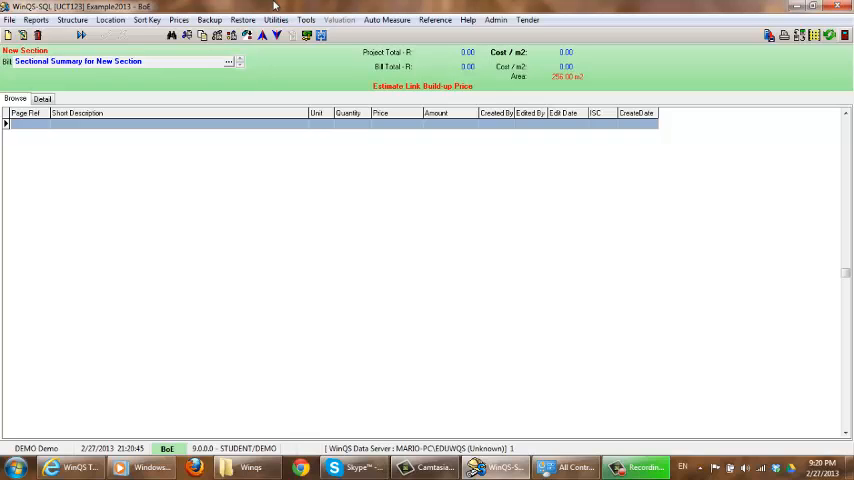
{"action": "mouse_move", "coordinate": [190, 303]}
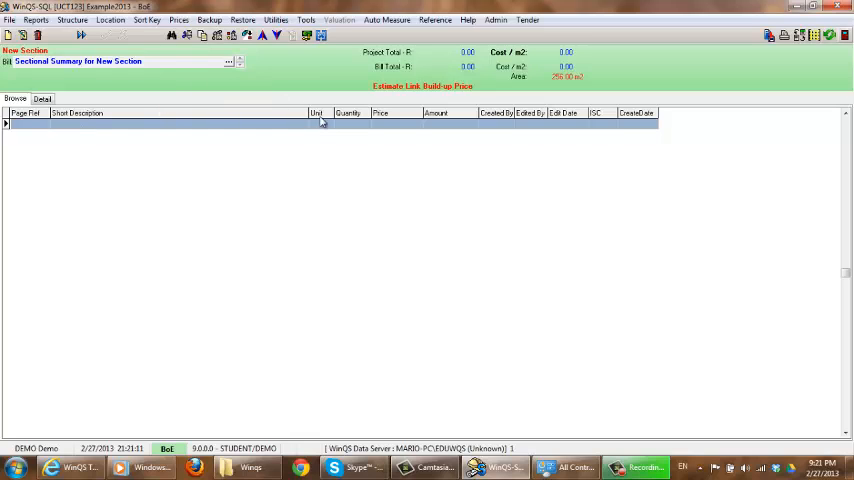
{"action": "mouse_move", "coordinate": [375, 150]}
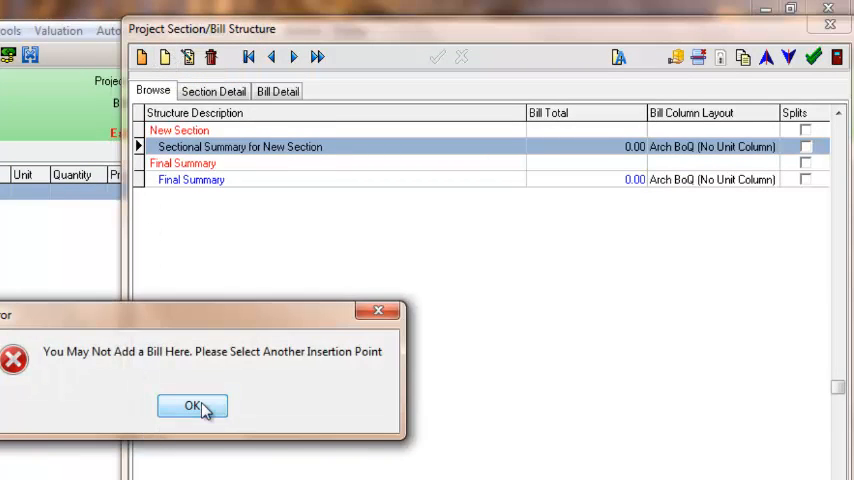
Dismiss the error, then add and save a 'Structural Frame' bill under New Section.
{"action": "left_click", "coordinate": [202, 405]}
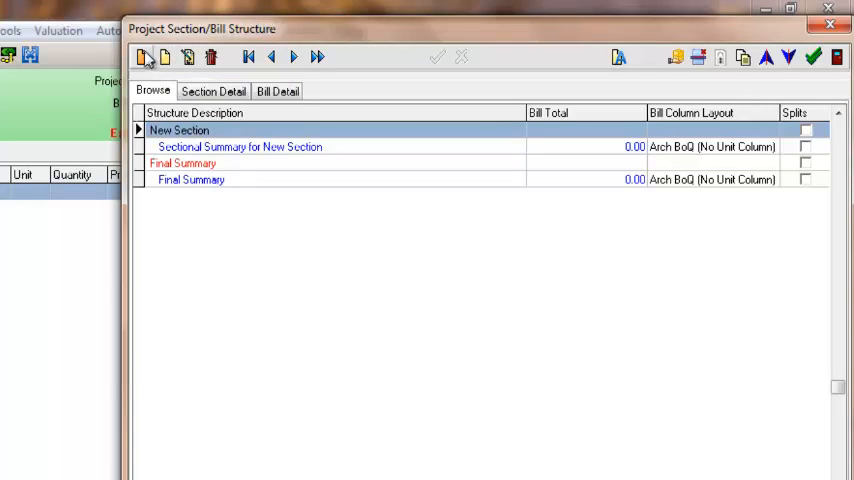
{"action": "left_click", "coordinate": [287, 90]}
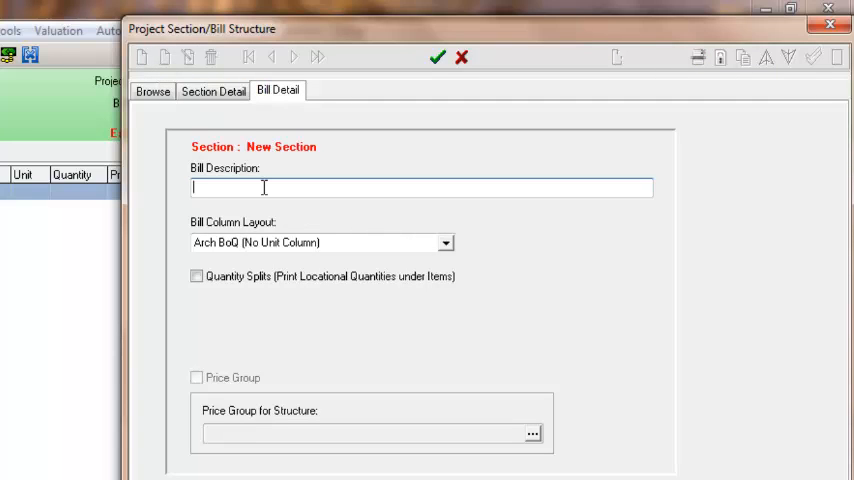
{"action": "type", "text": "Structural Fami"}
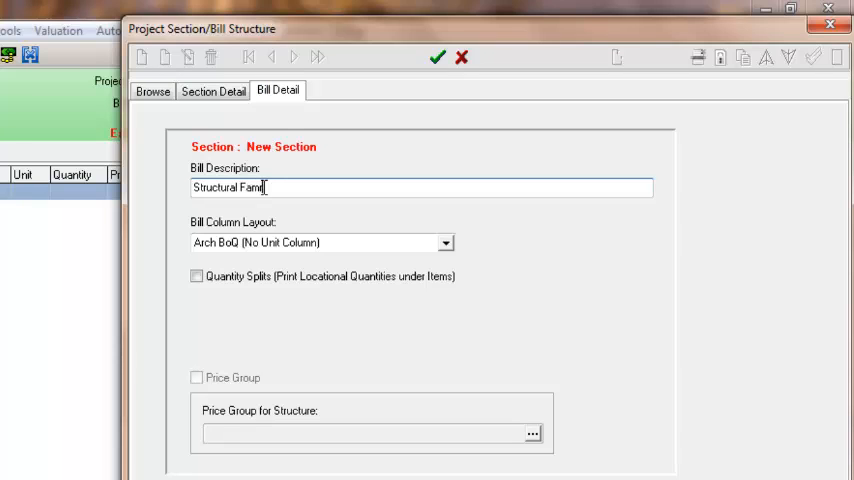
{"action": "type", "text": "e"}
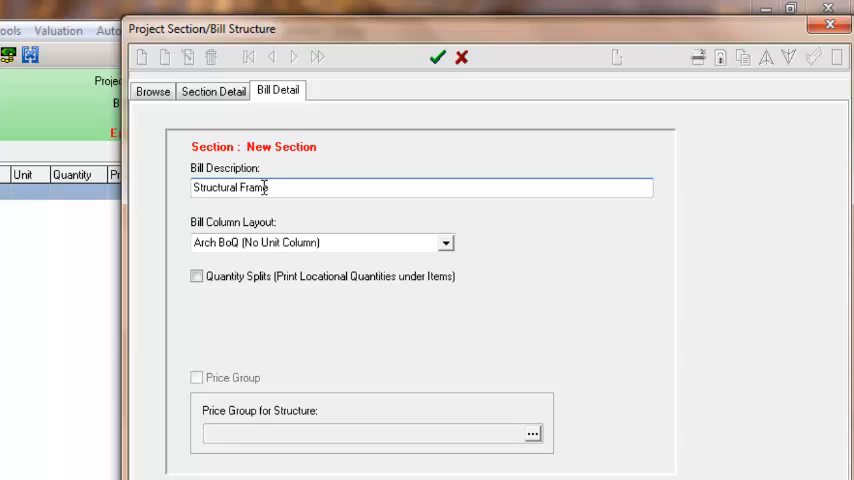
{"action": "mouse_move", "coordinate": [277, 165]}
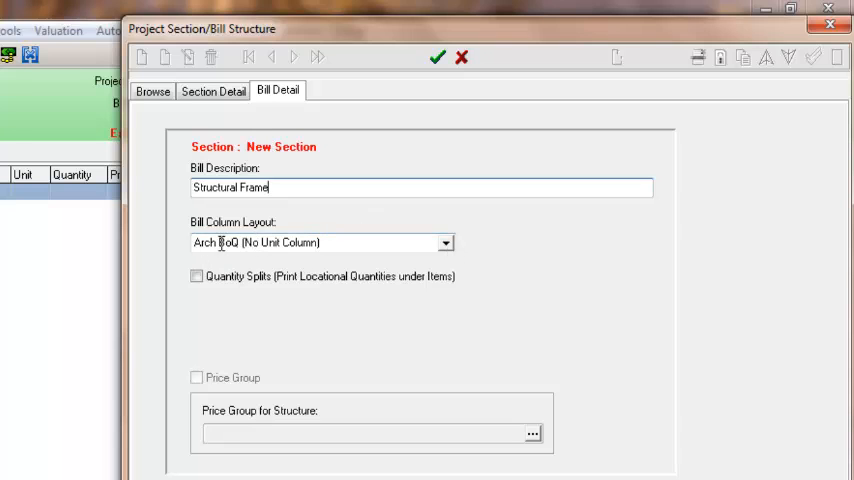
{"action": "mouse_move", "coordinate": [360, 221]}
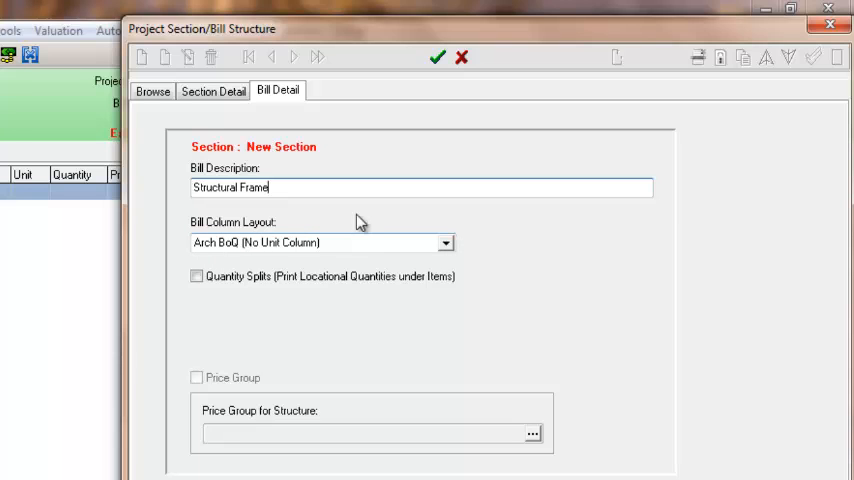
{"action": "mouse_move", "coordinate": [440, 57]}
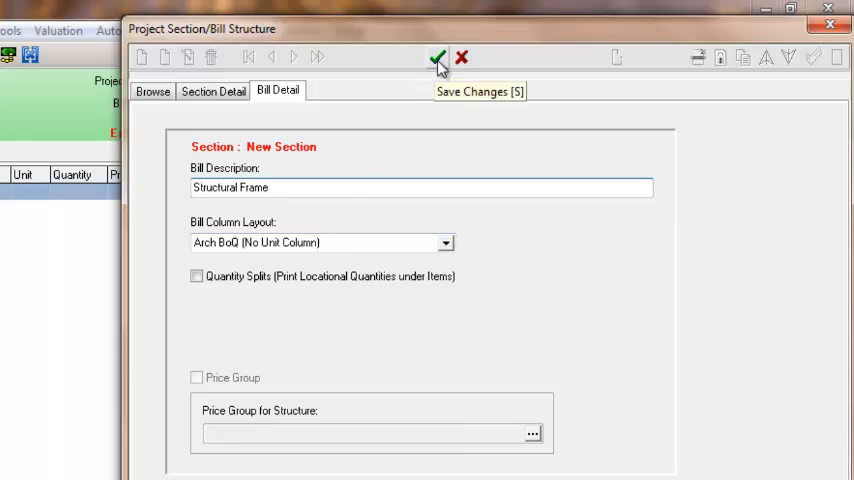
{"action": "left_click", "coordinate": [440, 58]}
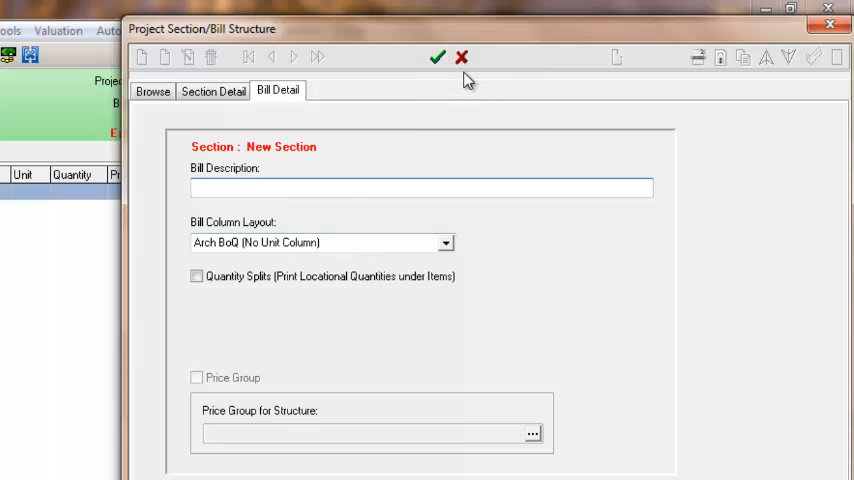
{"action": "mouse_move", "coordinate": [464, 56]}
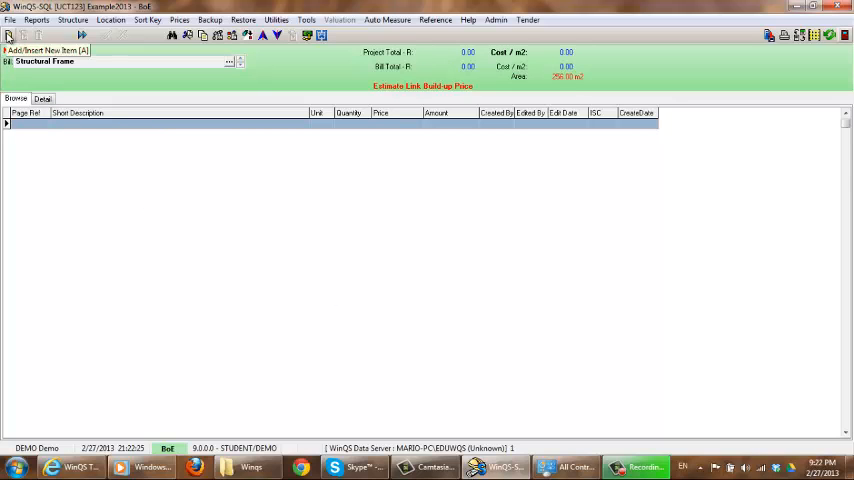
Add a Structural Frame item in metres described 'Beams (230 x 230)'.
{"action": "left_click", "coordinate": [43, 98]}
{"action": "type", "text": "Beams"}
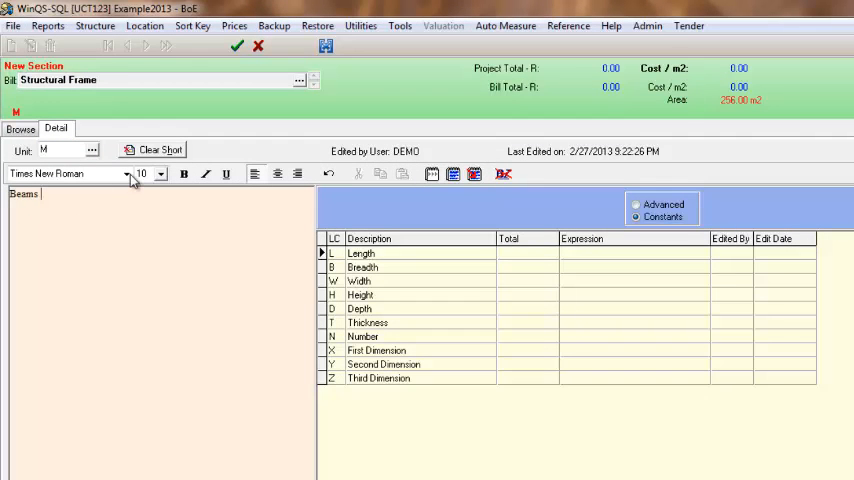
{"action": "type", "text": "(23"}
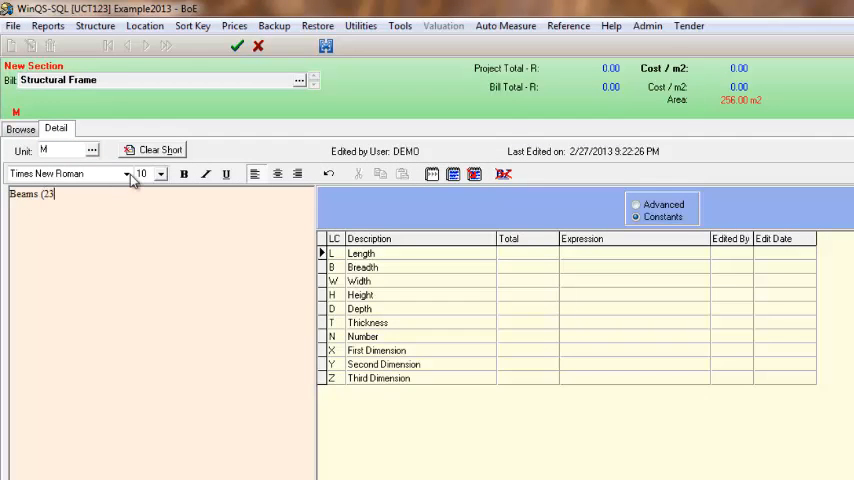
{"action": "type", "text": "0"}
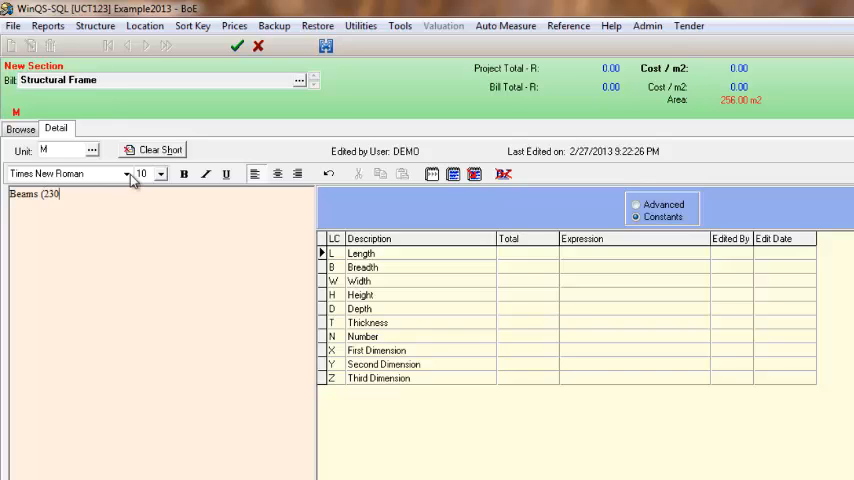
{"action": "type", "text": "x 230"}
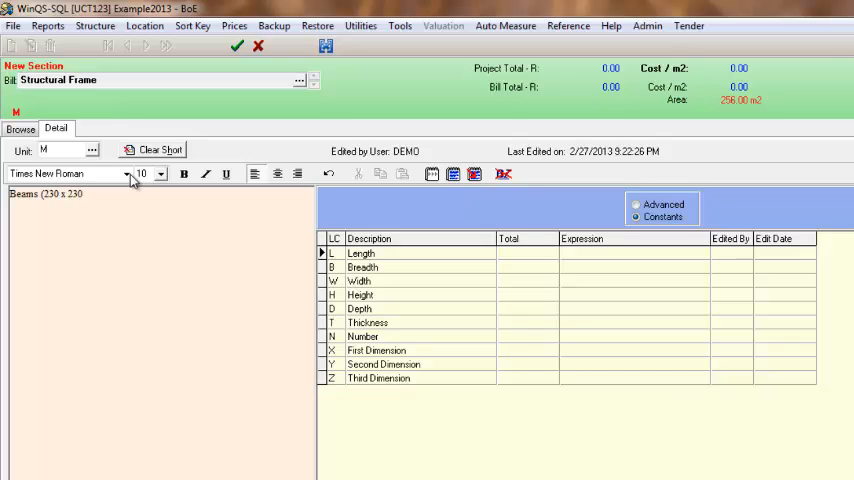
{"action": "mouse_move", "coordinate": [150, 150]}
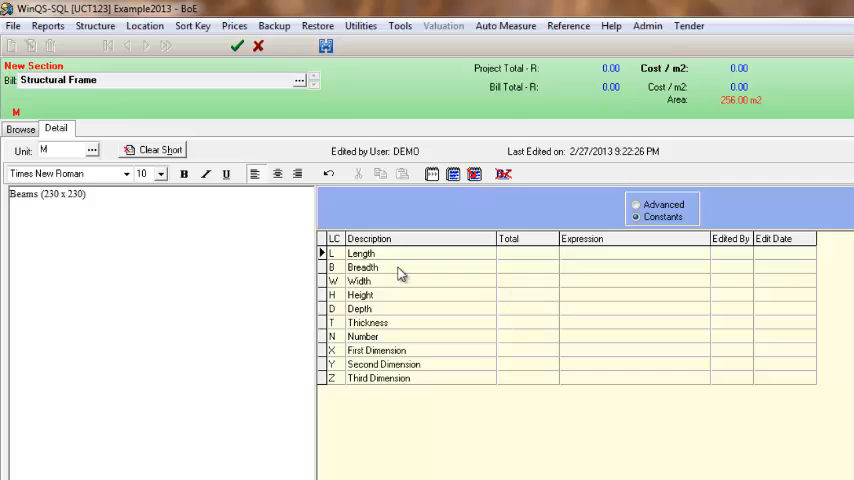
{"action": "mouse_move", "coordinate": [543, 276]}
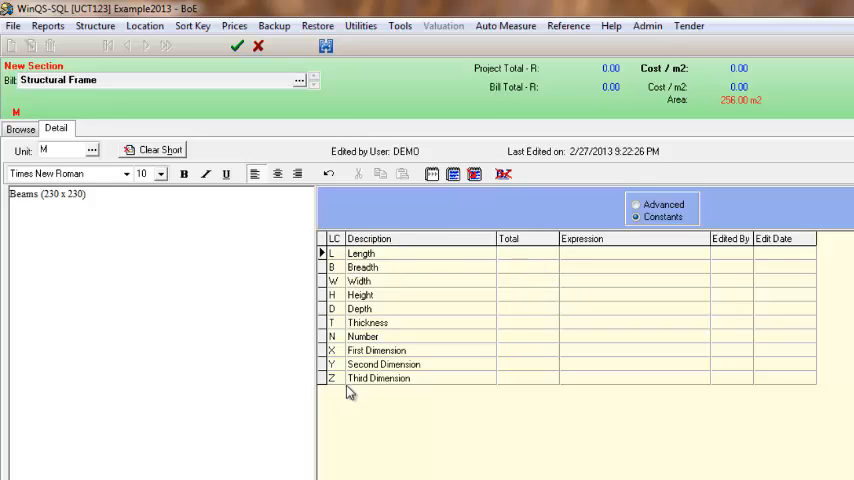
{"action": "mouse_move", "coordinate": [333, 282]}
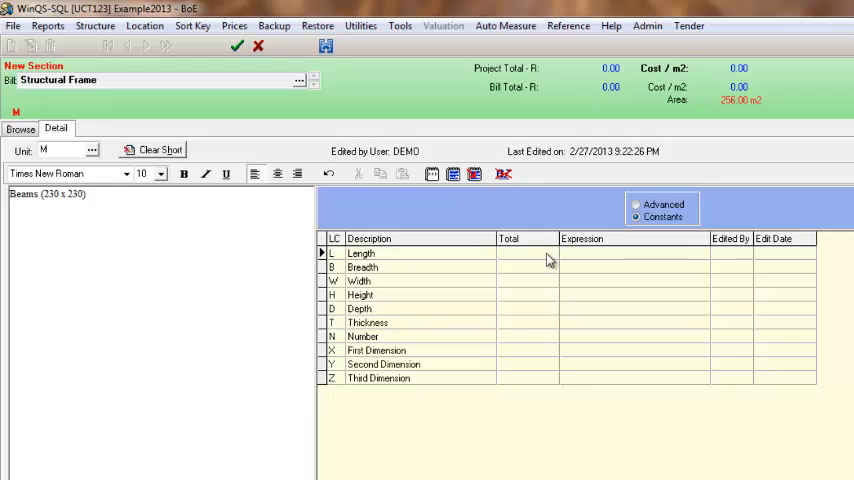
{"action": "mouse_move", "coordinate": [543, 260]}
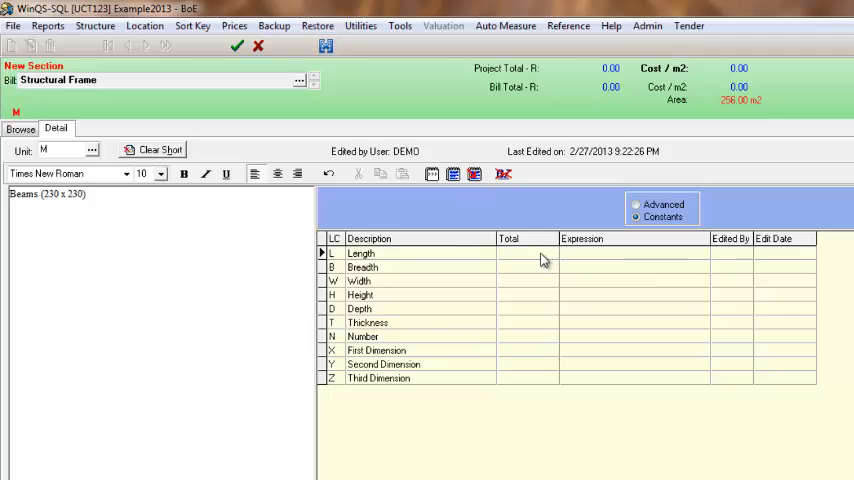
Give the Beams item a length constant of 2.5 and thickness 0.3.
{"action": "double_click", "coordinate": [360, 253]}
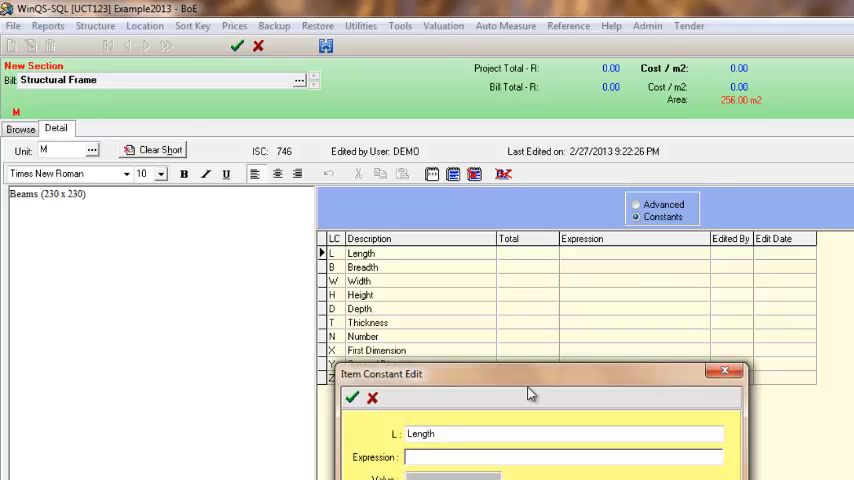
{"action": "type", "text": "2.5"}
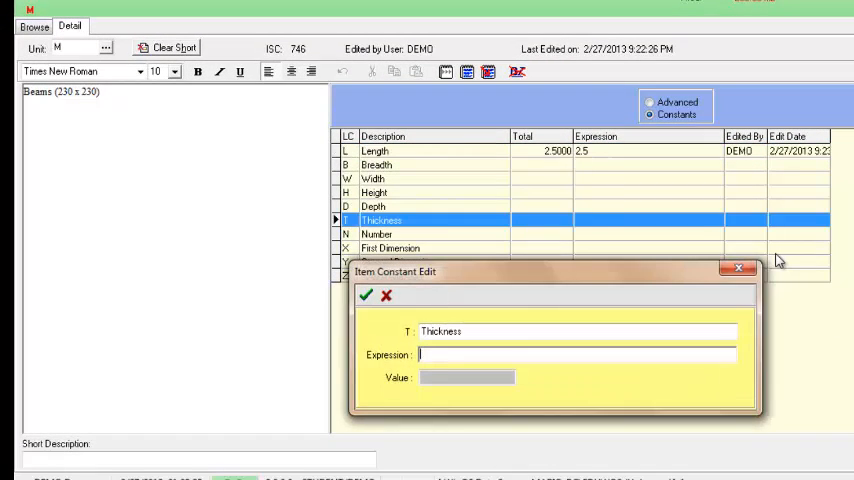
{"action": "type", "text": "0.3"}
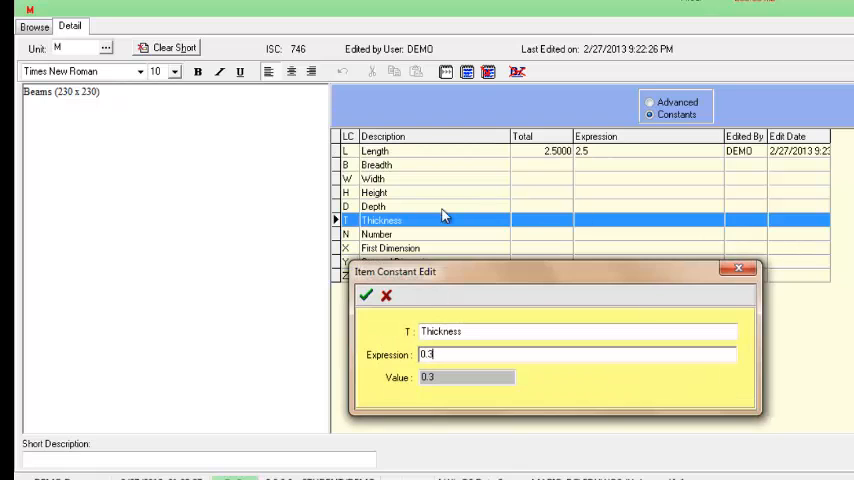
{"action": "left_click", "coordinate": [371, 296]}
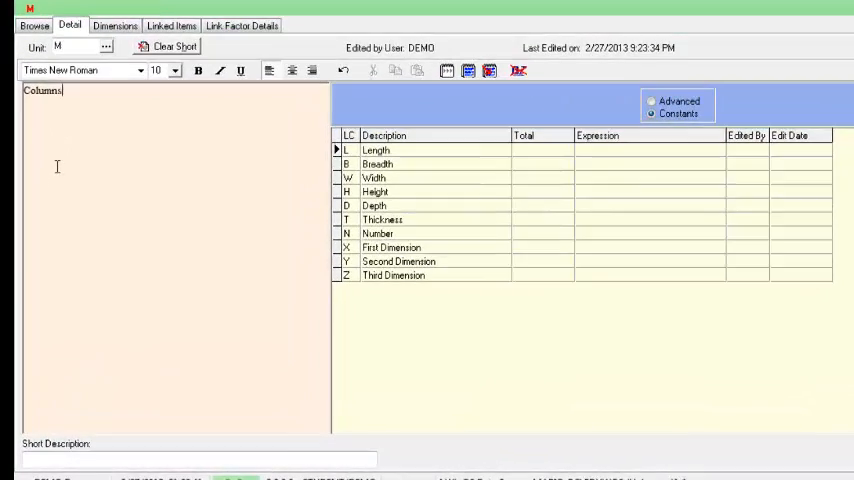
Enter 'Columns (600 x 600)' as the new item's description.
{"action": "type", "text": "9"}
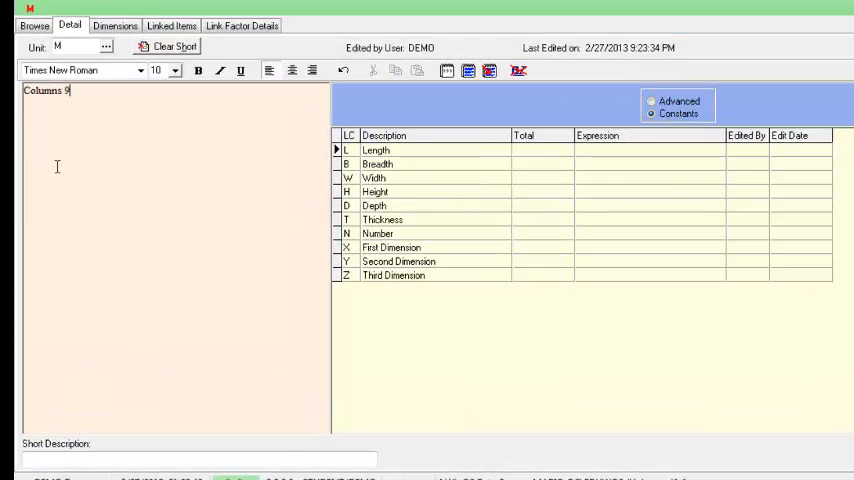
{"action": "type", "text": "600"}
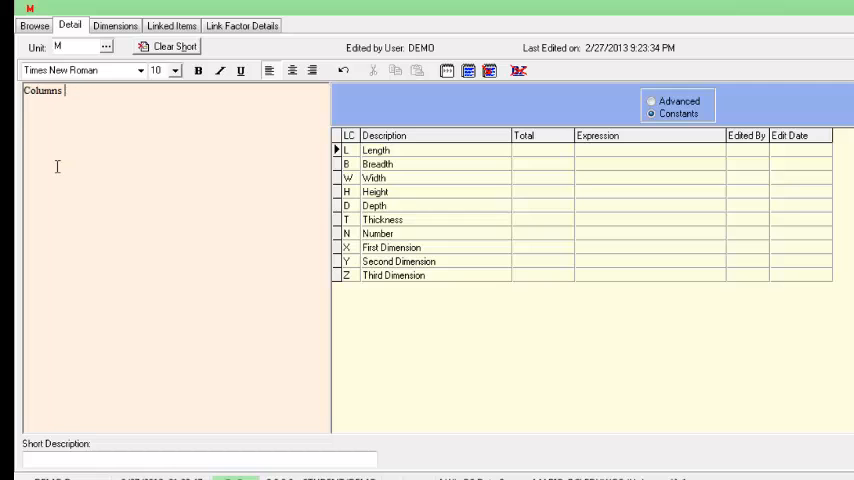
{"action": "type", "text": "(600 x"}
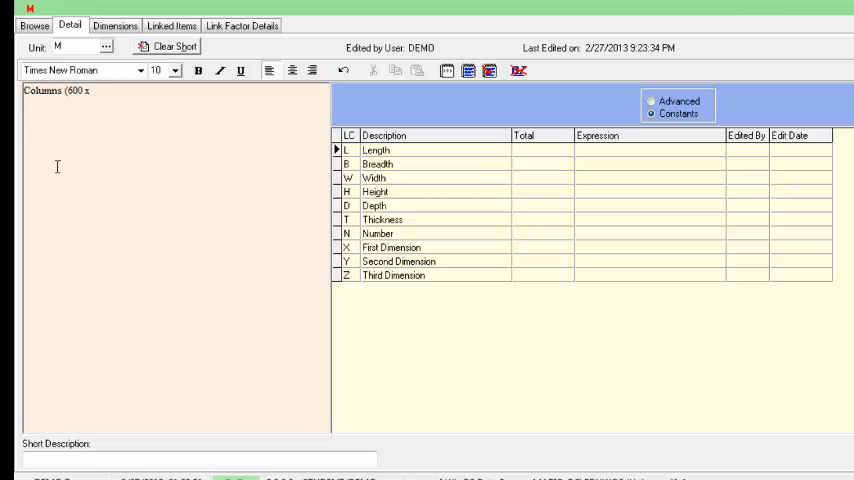
{"action": "type", "text": "600)"}
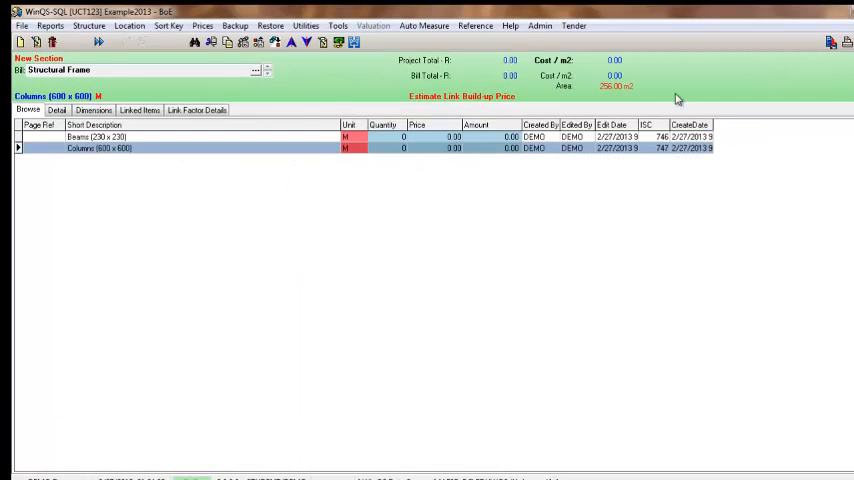
Save the Columns item and select the Beams (230 x 230) row in Browse.
{"action": "left_click", "coordinate": [110, 136]}
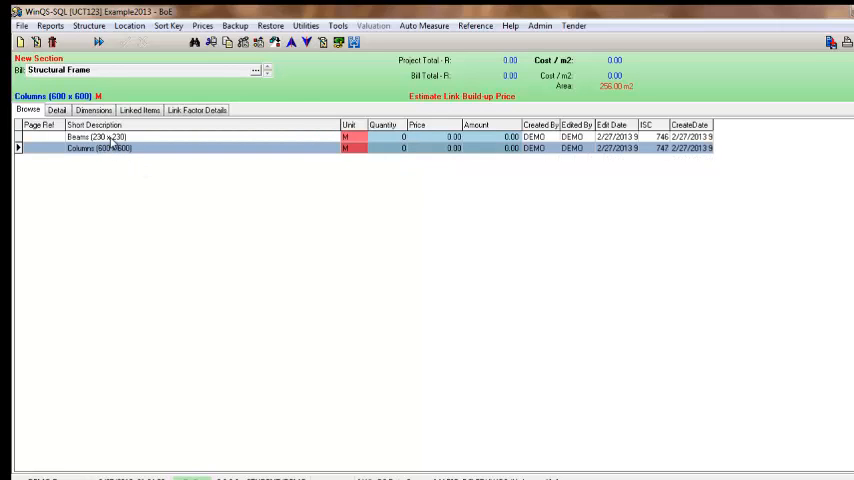
{"action": "left_click", "coordinate": [110, 136]}
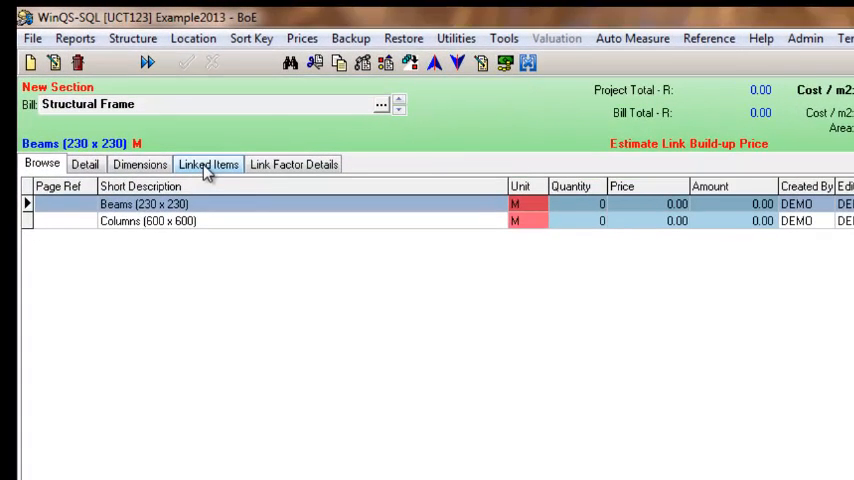
Show the Beams item's Linked Items and add a new link.
{"action": "left_click", "coordinate": [208, 164]}
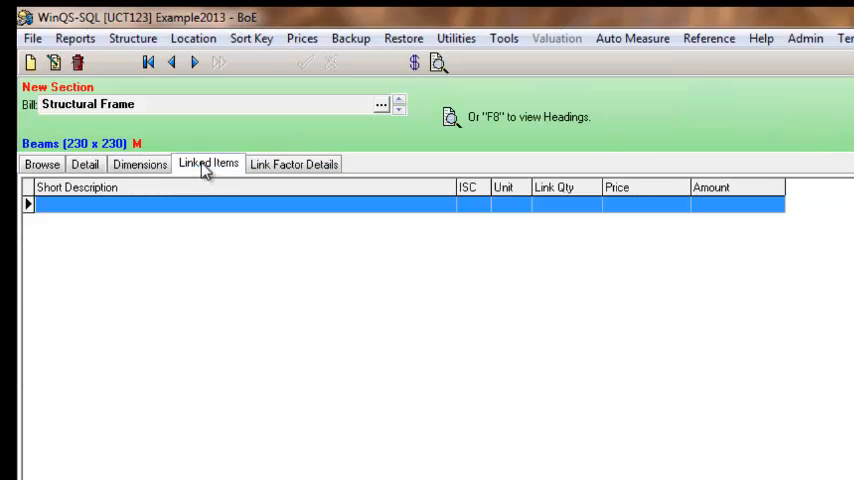
{"action": "mouse_move", "coordinate": [150, 376]}
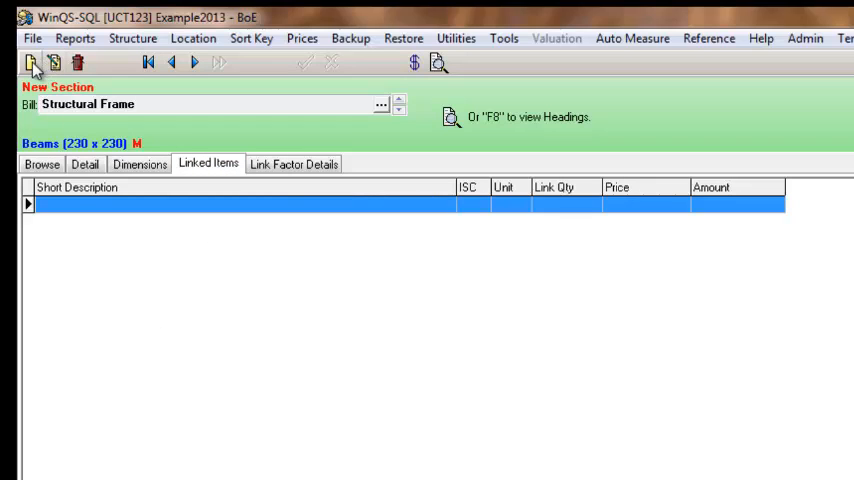
{"action": "mouse_move", "coordinate": [21, 62]}
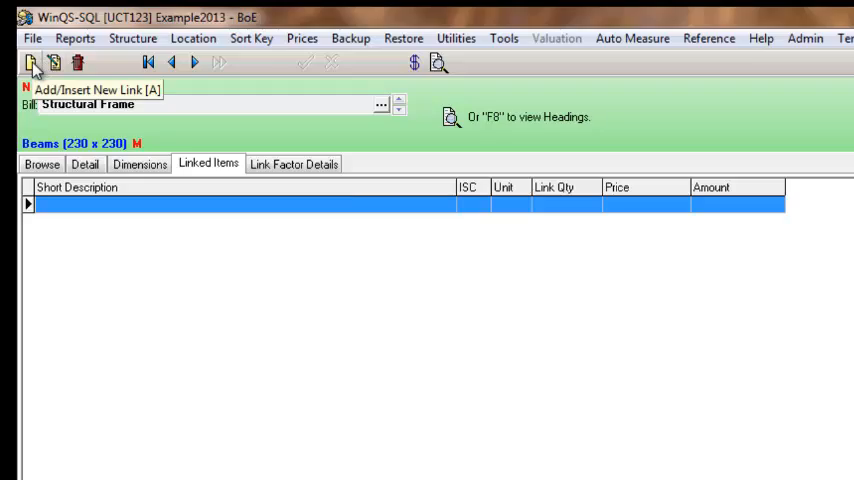
{"action": "left_click", "coordinate": [26, 61]}
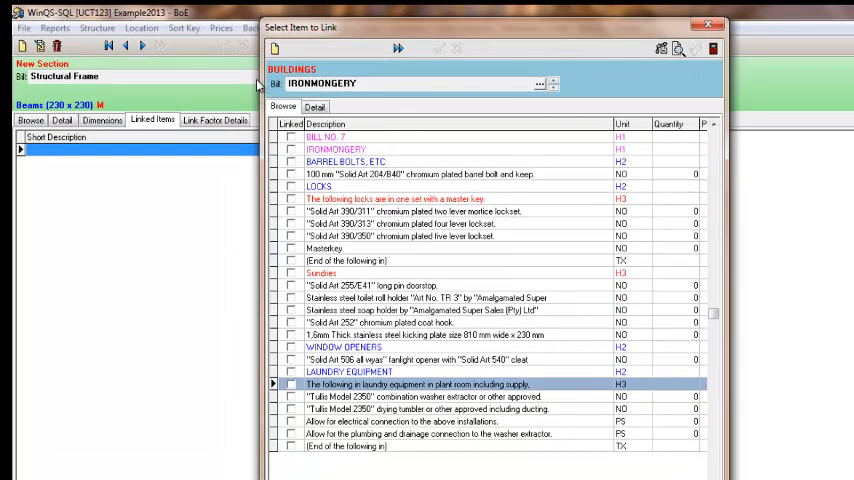
{"action": "mouse_move", "coordinate": [793, 88]}
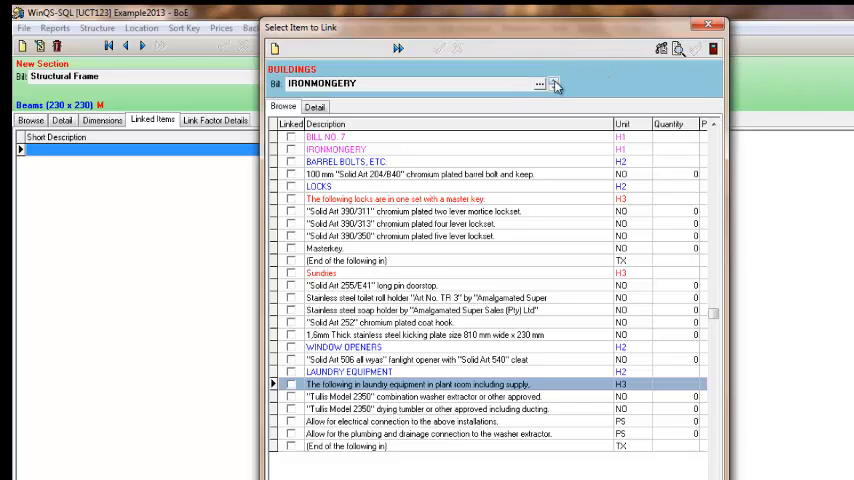
Move to the Concrete, Formwork and Reinforcement bill and select a row.
{"action": "left_click", "coordinate": [558, 82]}
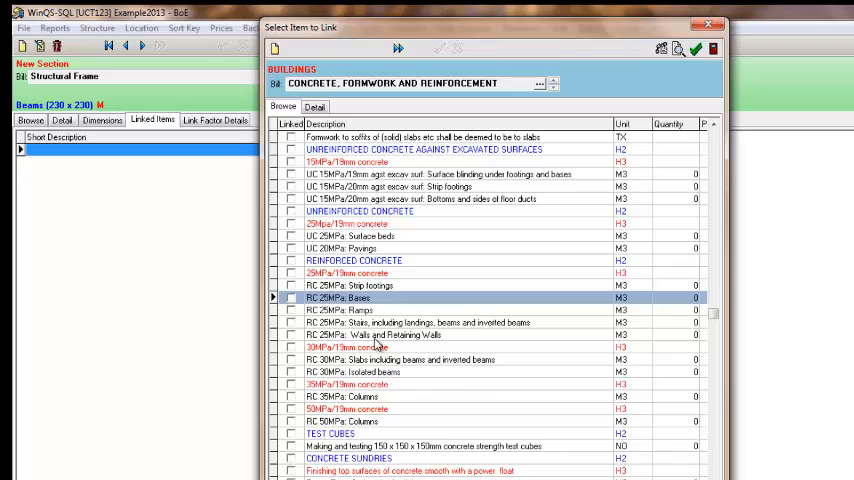
{"action": "left_click", "coordinate": [400, 334]}
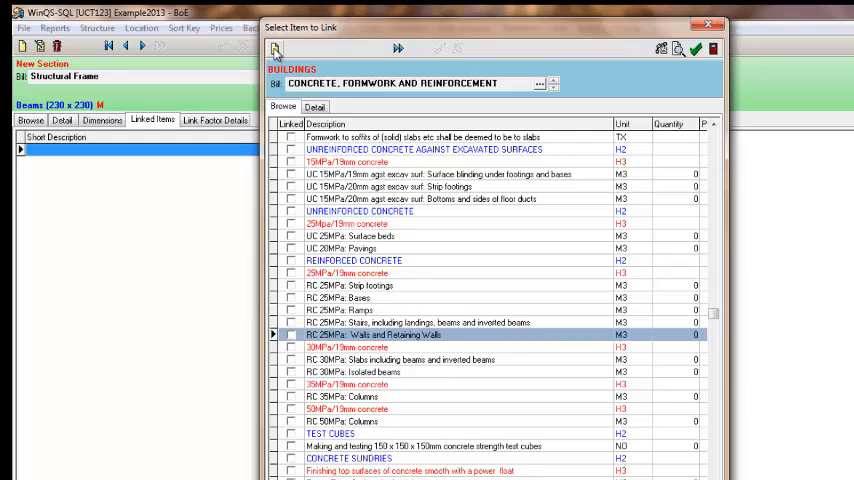
Add a new M3 item to the concrete bill and start describing it 'Bea…'.
{"action": "left_click", "coordinate": [305, 107]}
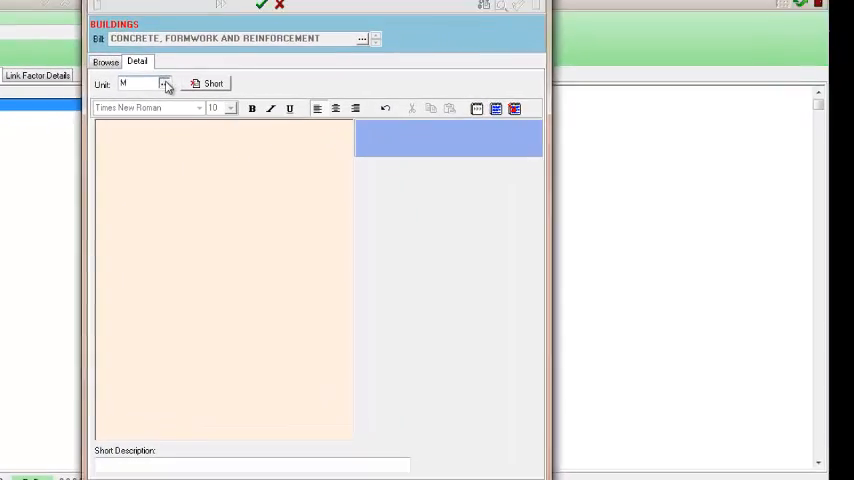
{"action": "left_click", "coordinate": [166, 82]}
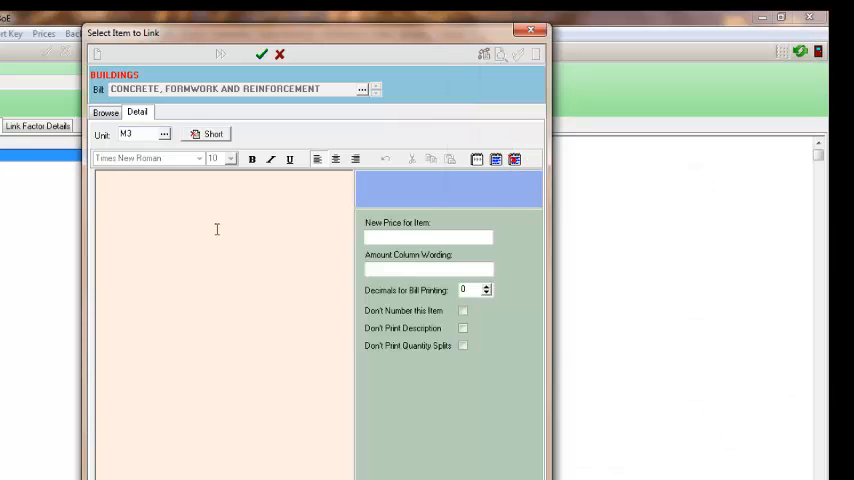
{"action": "type", "text": "Beams (230 x 230"}
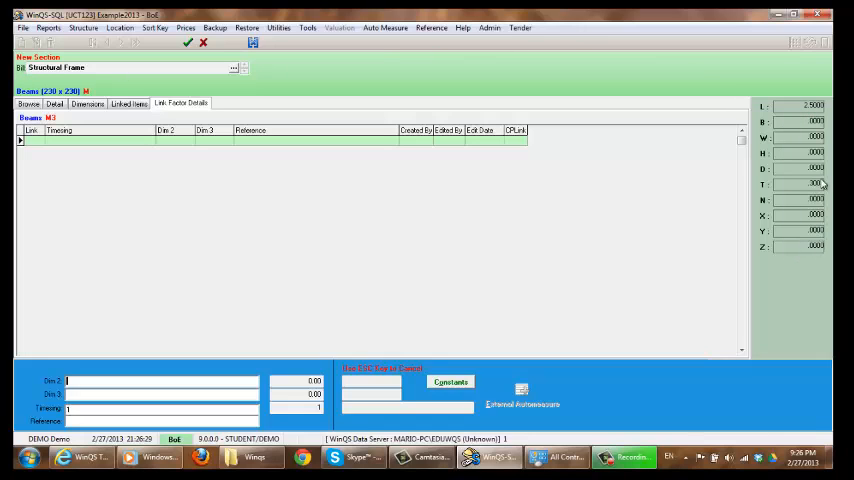
{"action": "mouse_move", "coordinate": [768, 254]}
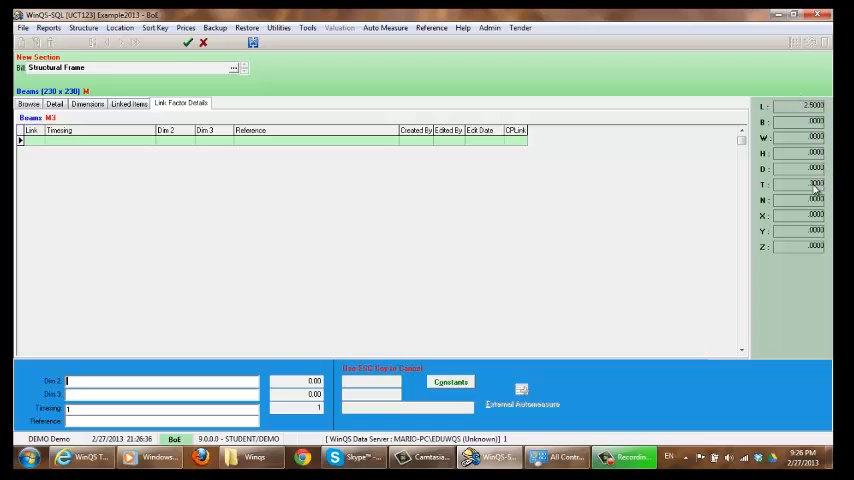
{"action": "mouse_move", "coordinate": [815, 190]}
{"action": "type", "text": "T"}
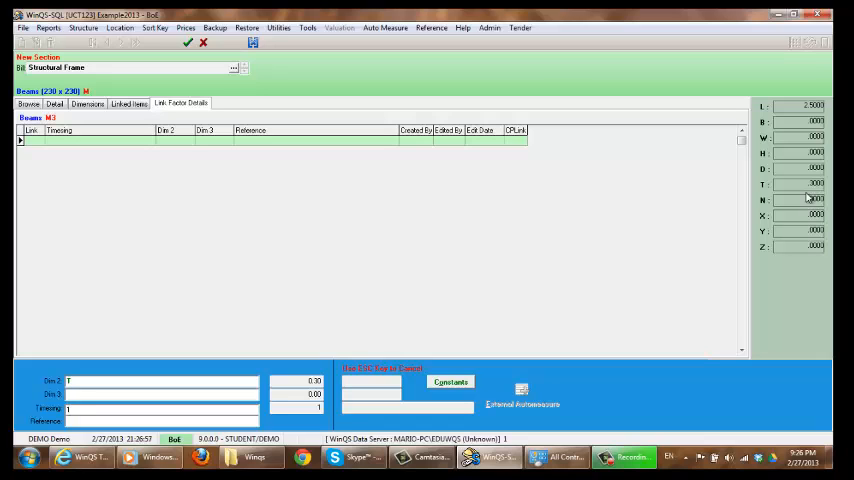
{"action": "mouse_move", "coordinate": [811, 185]}
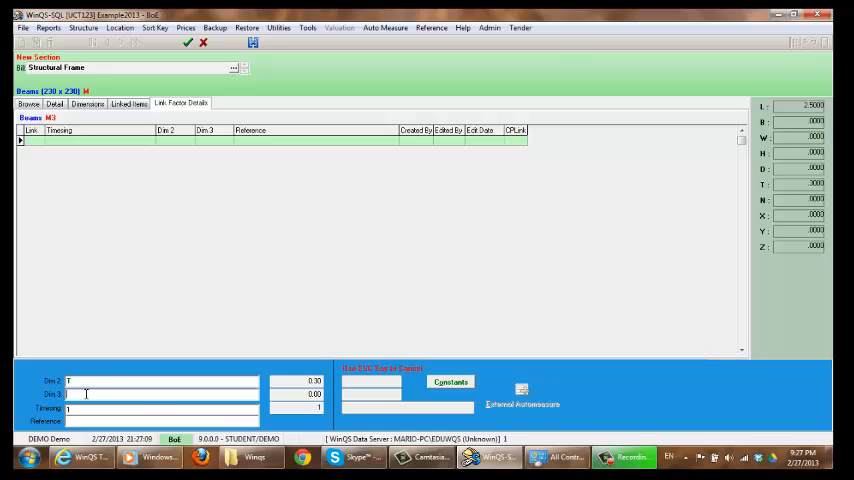
Enter 0.6 as Dim 3 of the Beams link factor.
{"action": "type", "text": "0.6"}
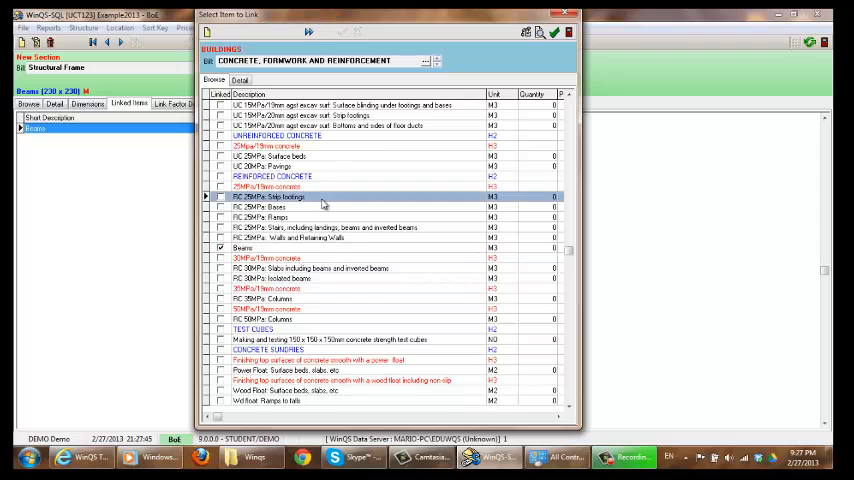
Scroll down the BoE item list to reach Smth fwk sides: Beams.
{"action": "scroll", "scroll_direction": "down", "scroll_amount": 3}
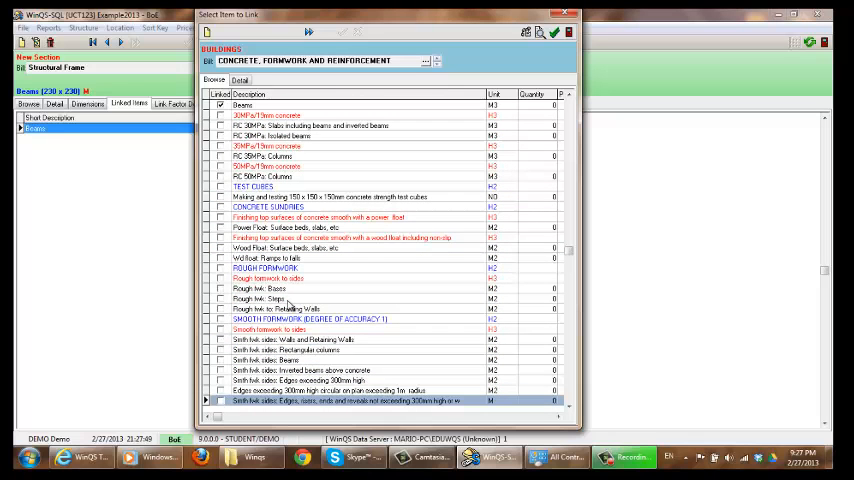
{"action": "scroll", "scroll_direction": "down", "scroll_amount": 3}
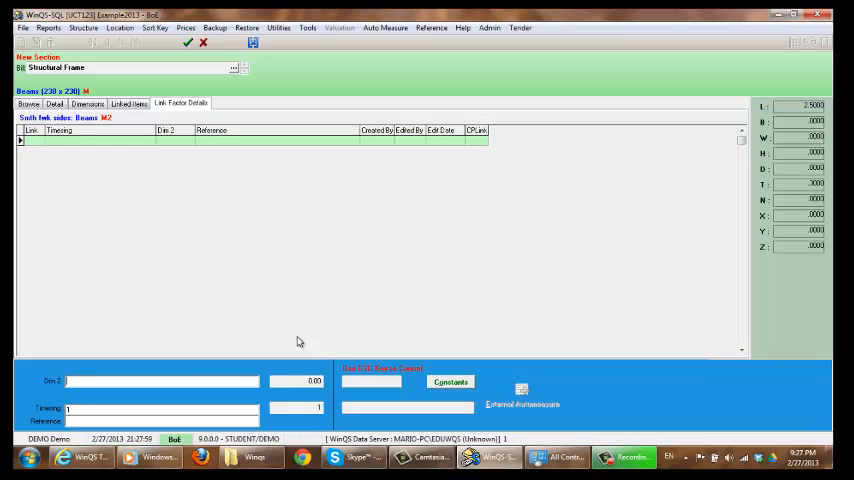
{"action": "mouse_move", "coordinate": [811, 185]}
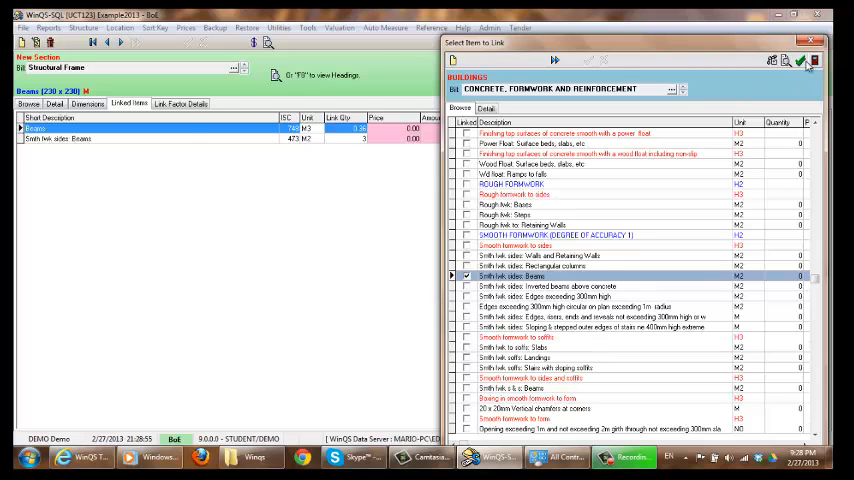
{"action": "left_click", "coordinate": [826, 61]}
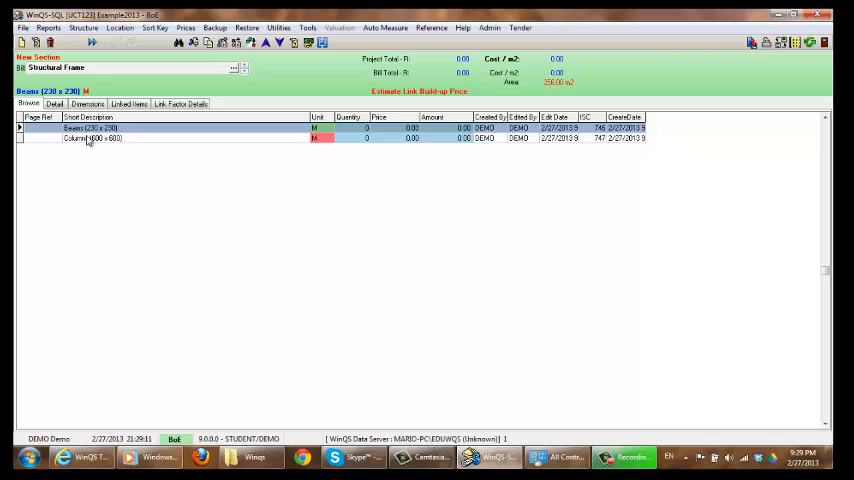
{"action": "left_click", "coordinate": [90, 139]}
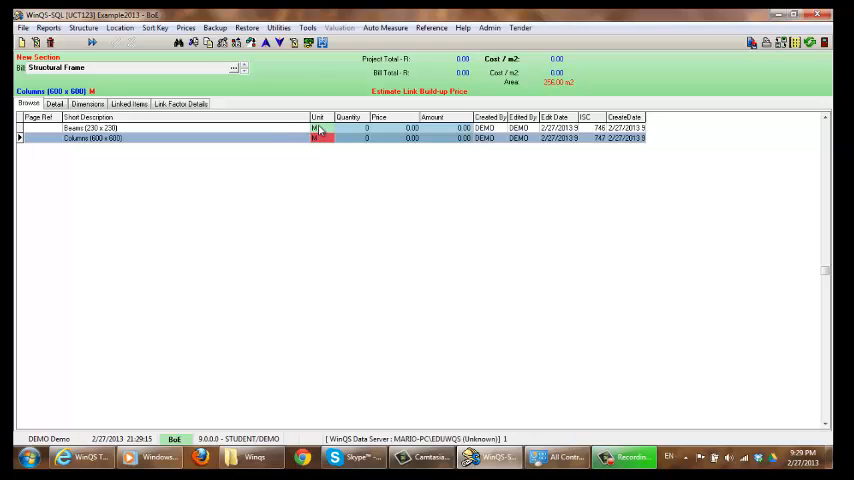
{"action": "left_click", "coordinate": [90, 128]}
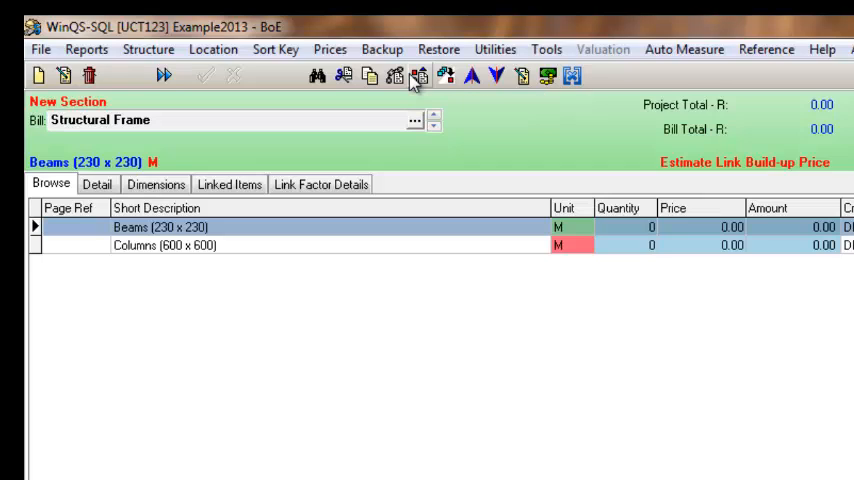
{"action": "mouse_move", "coordinate": [412, 78]}
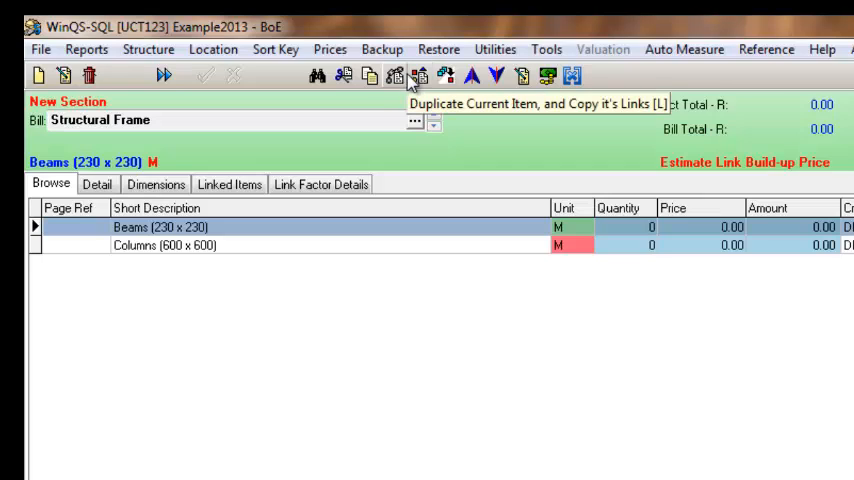
{"action": "mouse_move", "coordinate": [418, 218]}
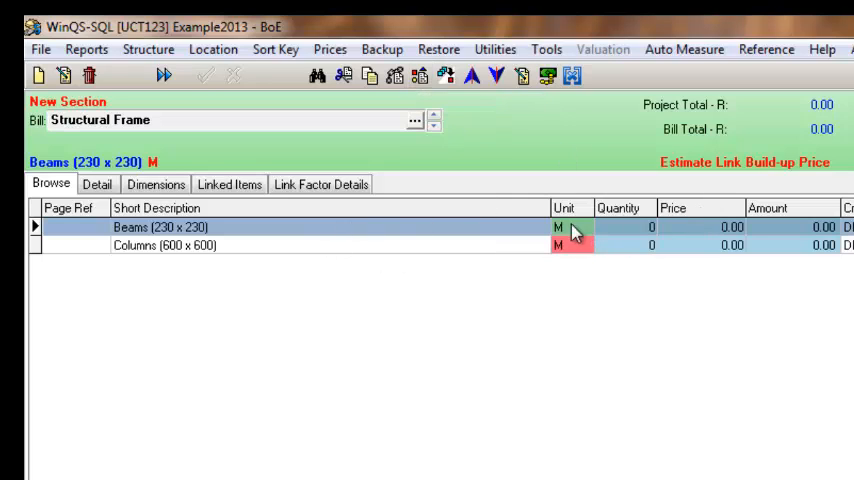
{"action": "mouse_move", "coordinate": [482, 153]}
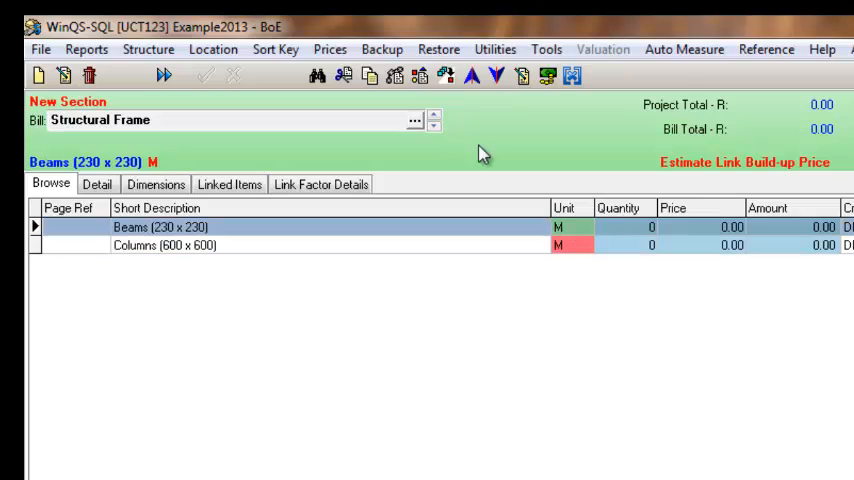
{"action": "mouse_move", "coordinate": [416, 76]}
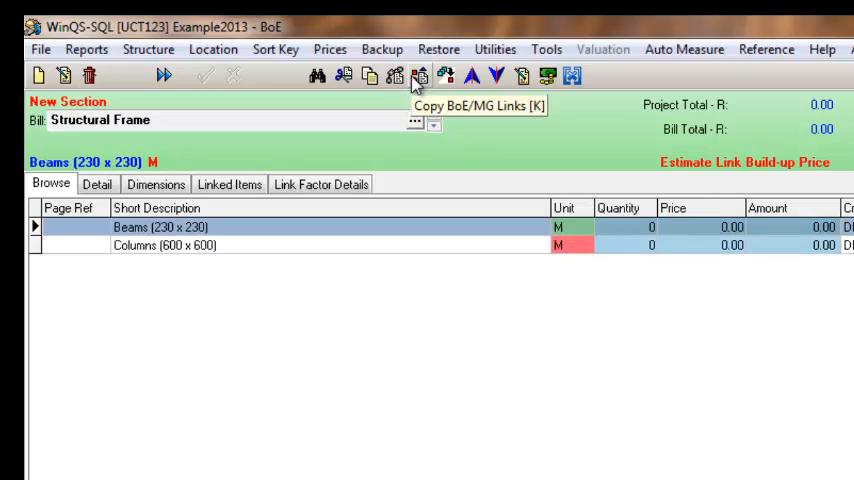
{"action": "mouse_move", "coordinate": [445, 77]}
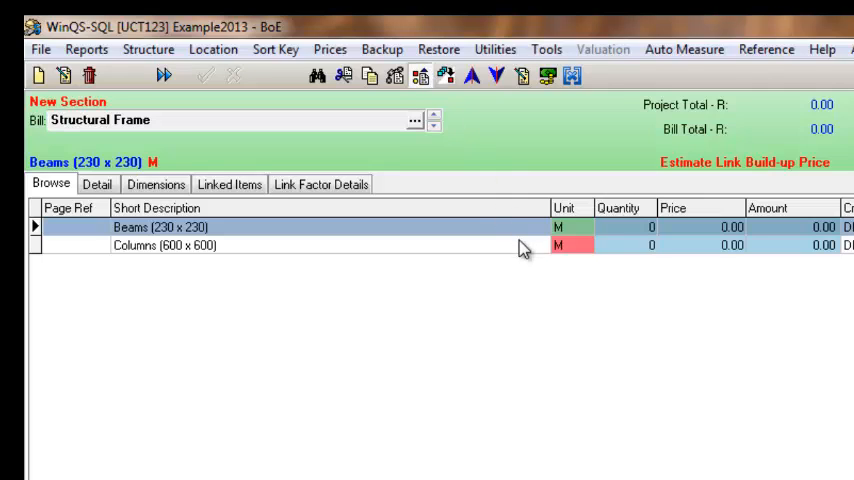
Copy the Beams (230 x 230) BoE links and paste them onto Columns (600 x 600).
{"action": "left_click", "coordinate": [160, 246]}
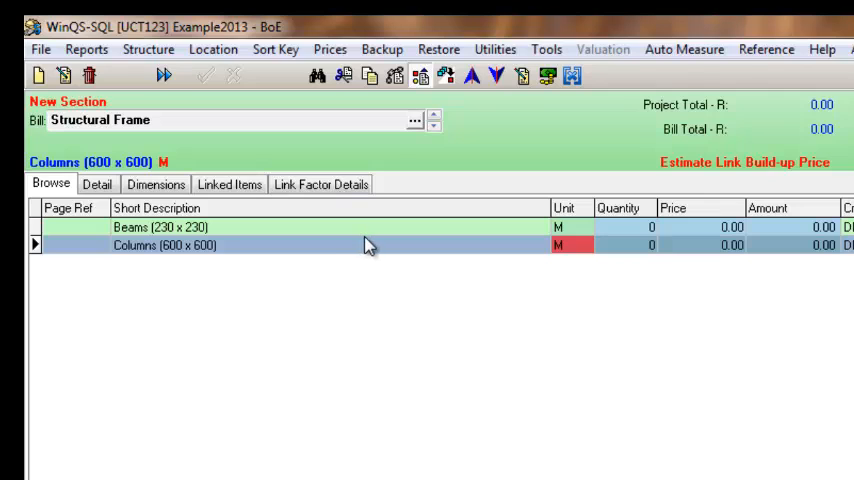
{"action": "mouse_move", "coordinate": [420, 76]}
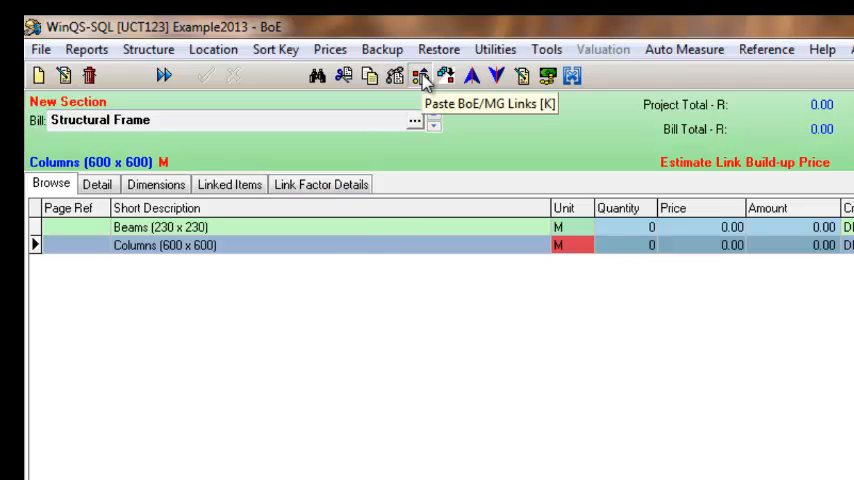
{"action": "left_click", "coordinate": [418, 75]}
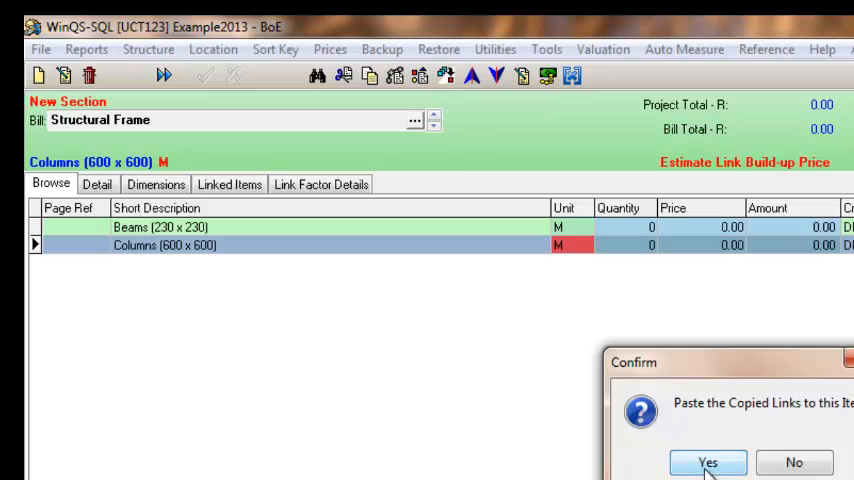
{"action": "left_click", "coordinate": [711, 463]}
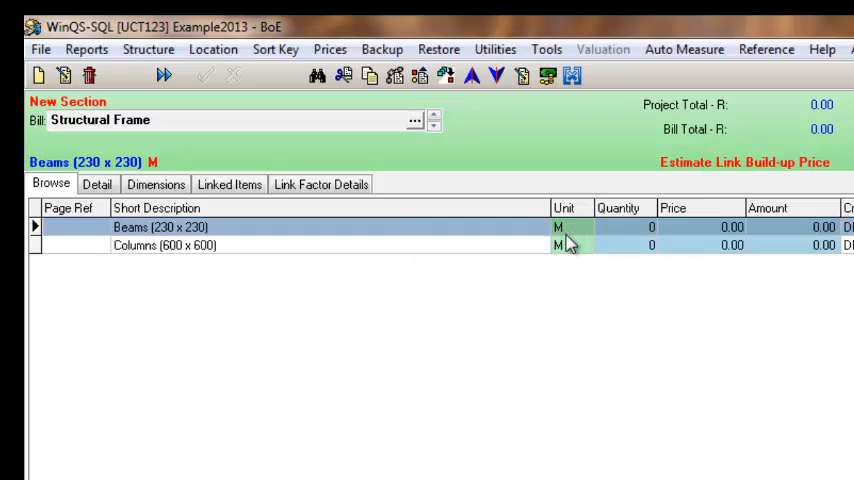
{"action": "mouse_move", "coordinate": [229, 192]}
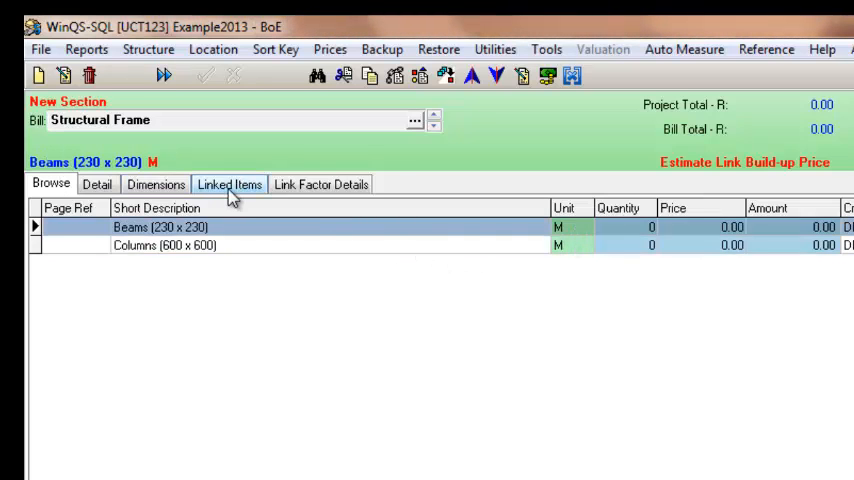
Remove the Grid 2 to 4 row from Beams' Link Factor Details, confirming Yes.
{"action": "left_click", "coordinate": [229, 184]}
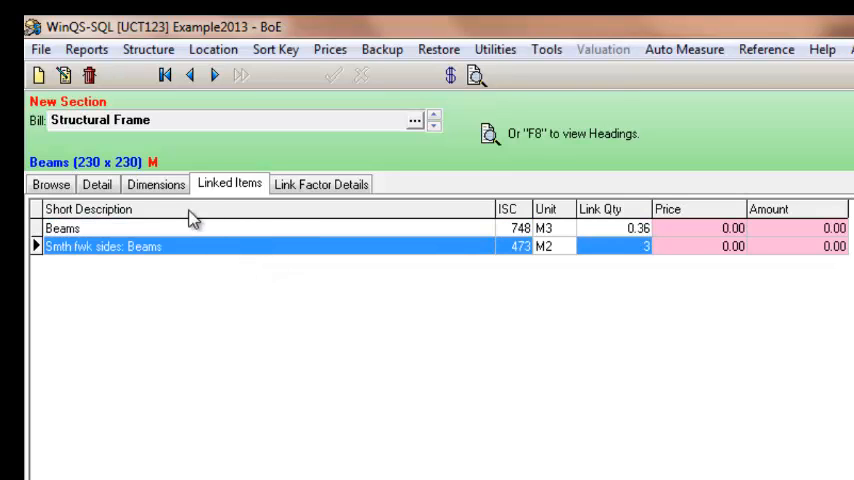
{"action": "left_click", "coordinate": [51, 184]}
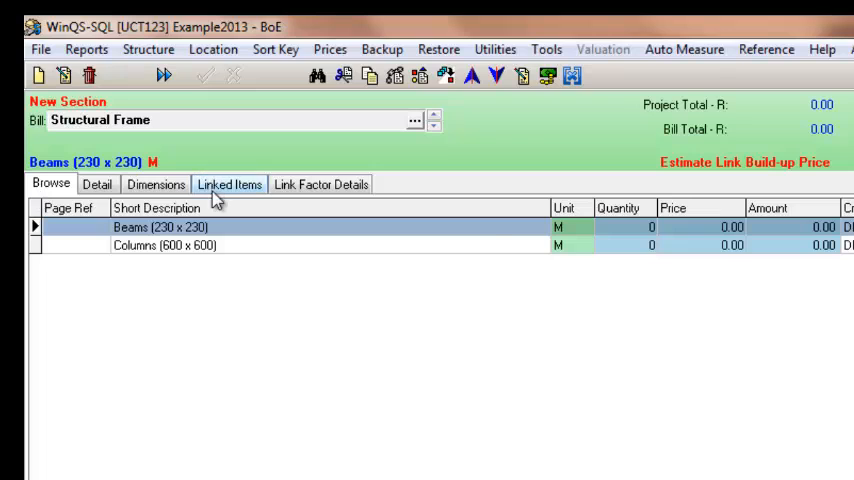
{"action": "left_click", "coordinate": [229, 184]}
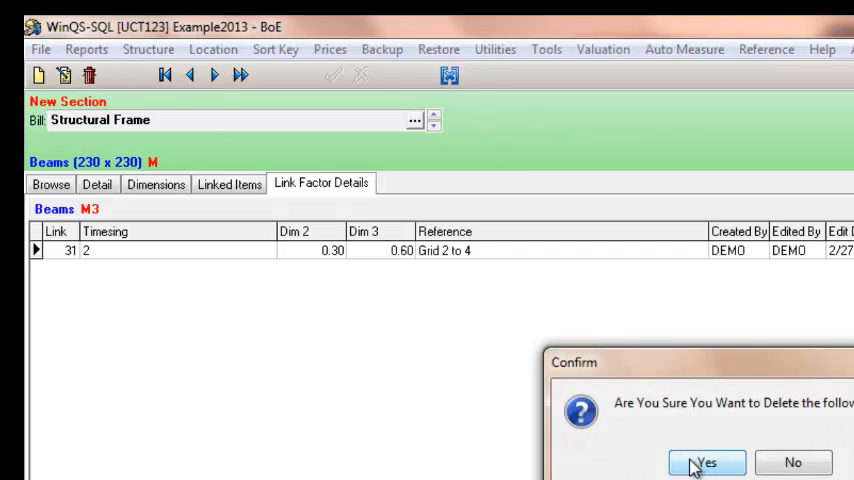
{"action": "left_click", "coordinate": [707, 463]}
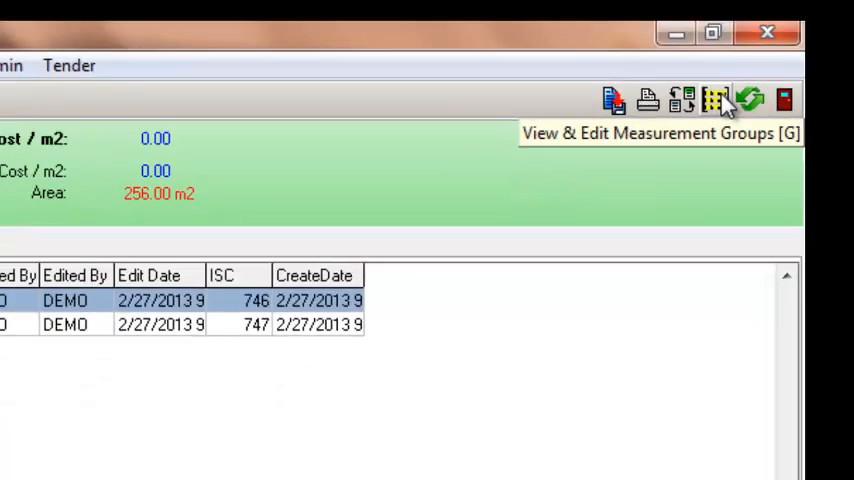
Create measurement items Beams (LIN) and Columns (NOF), discarding the blank extra item.
{"action": "left_click", "coordinate": [711, 96]}
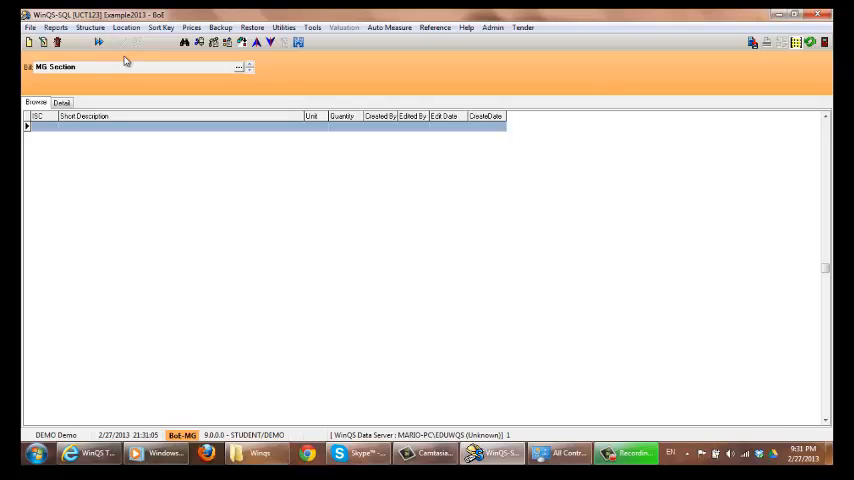
{"action": "mouse_move", "coordinate": [96, 62]}
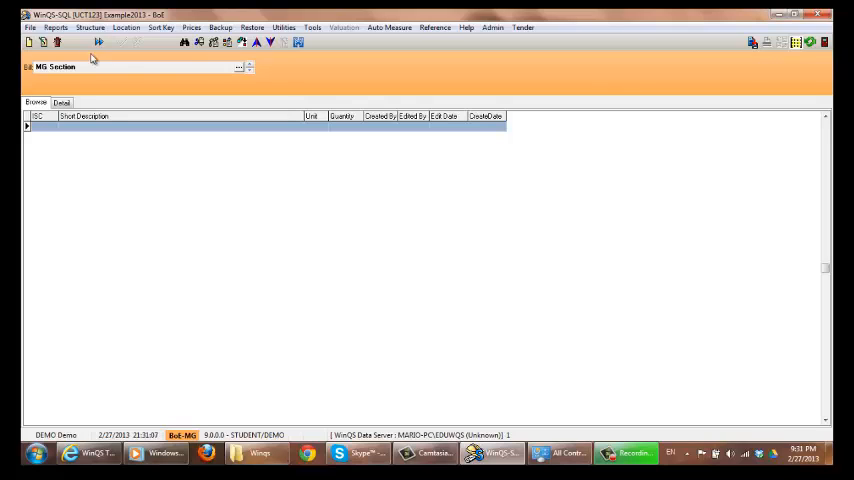
{"action": "mouse_move", "coordinate": [268, 119]}
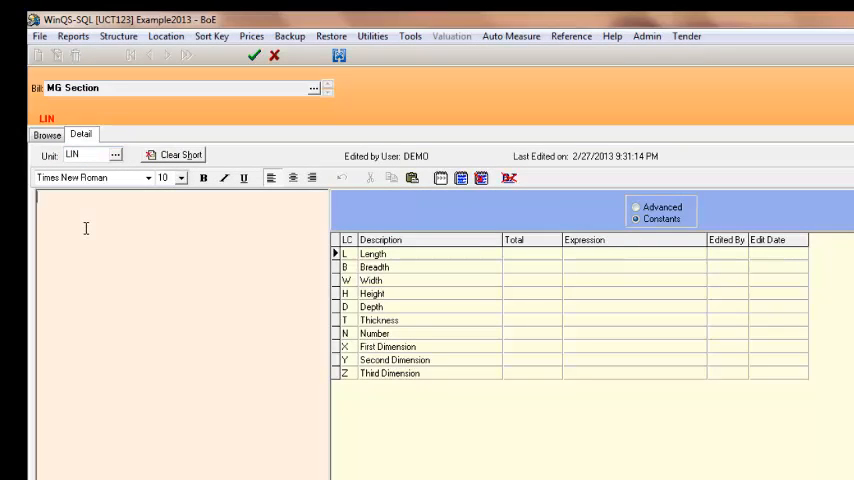
{"action": "type", "text": "Beam"}
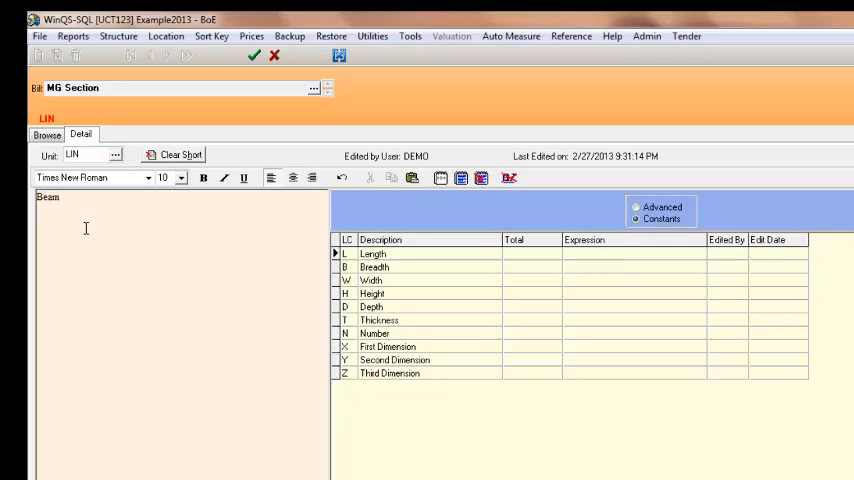
{"action": "type", "text": "s"}
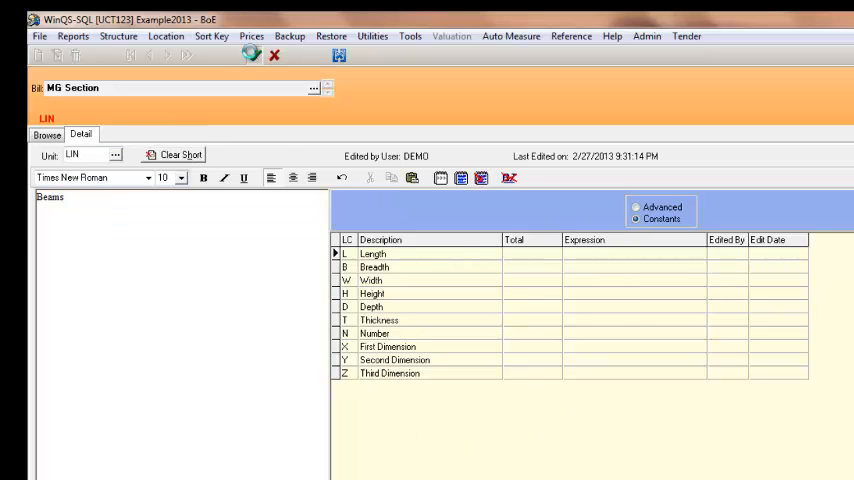
{"action": "left_click", "coordinate": [116, 154]}
{"action": "type", "text": "Col"}
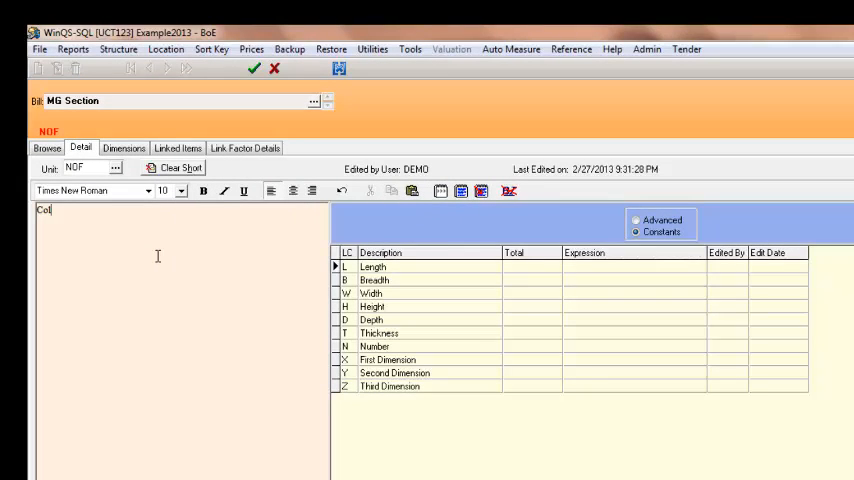
{"action": "type", "text": "umns"}
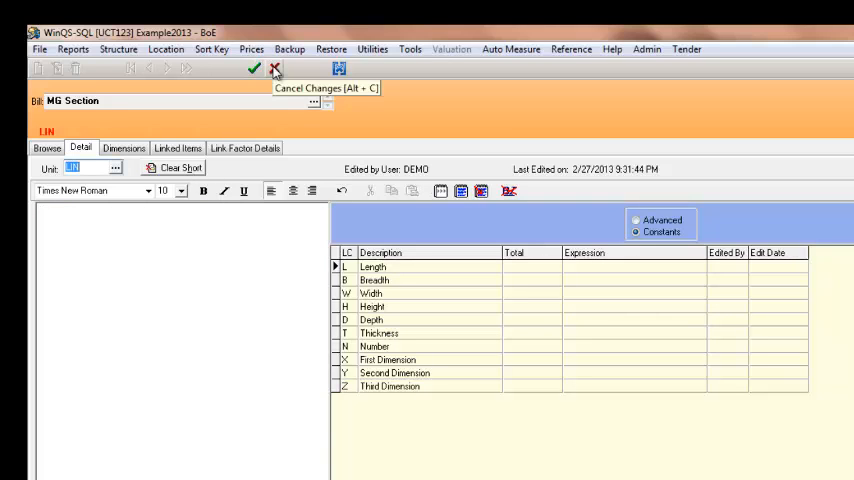
{"action": "left_click", "coordinate": [272, 68]}
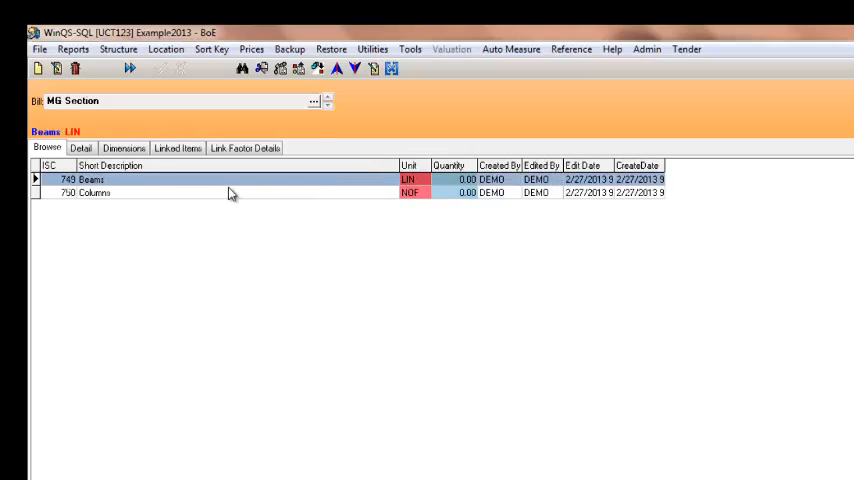
{"action": "mouse_move", "coordinate": [95, 179]}
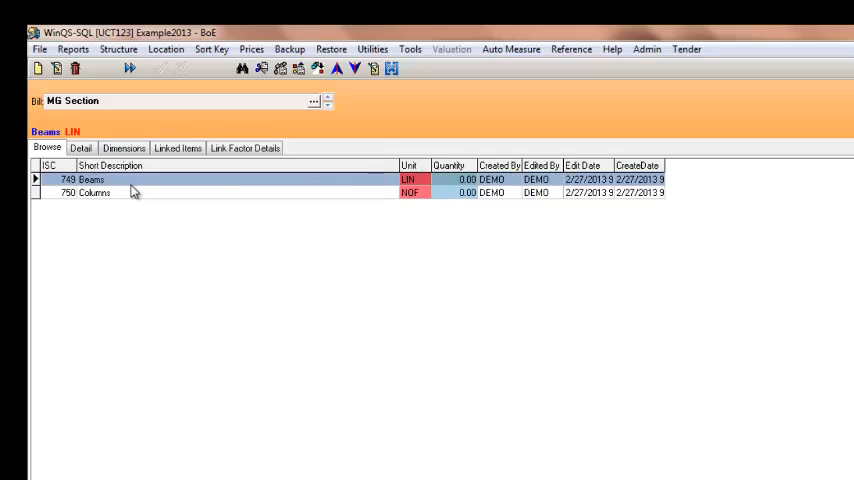
{"action": "mouse_move", "coordinate": [140, 192]}
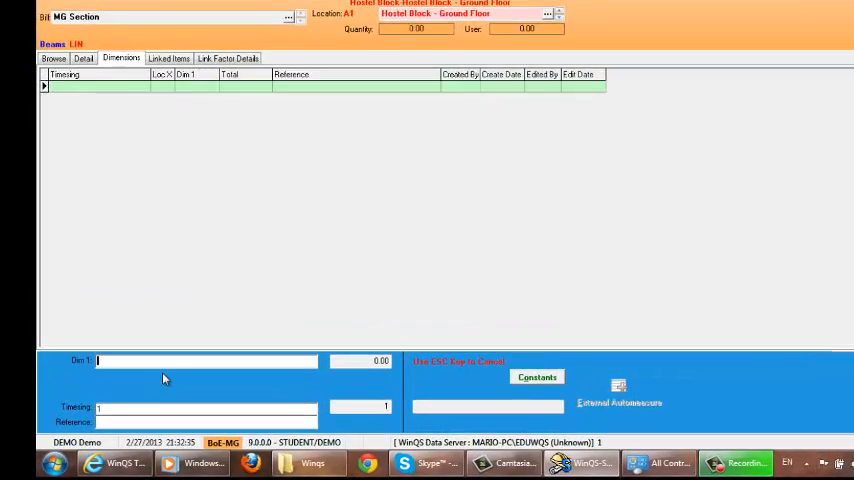
Add the Grid 5 to 6 Beams dimension of 78, totalling 268, and save.
{"action": "type", "text": "56"}
{"action": "left_click", "coordinate": [207, 421]}
{"action": "type", "text": "G"}
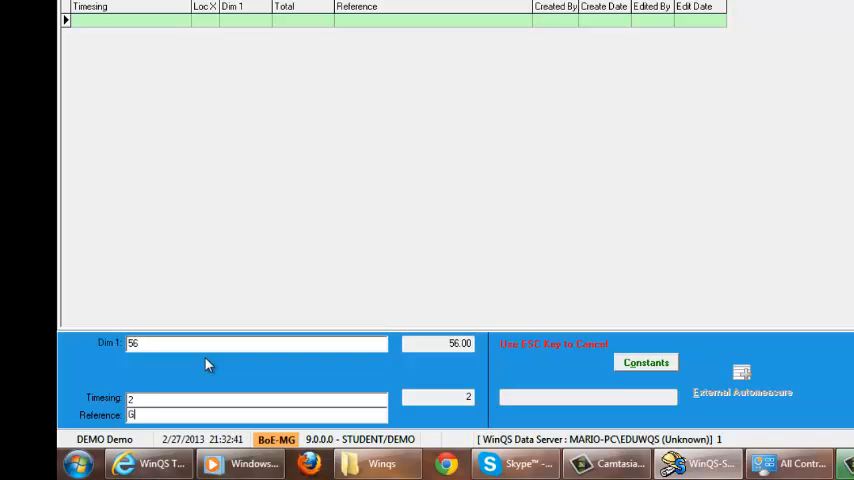
{"action": "type", "text": "rid 2"}
{"action": "left_click", "coordinate": [256, 343]}
{"action": "type", "text": "78"}
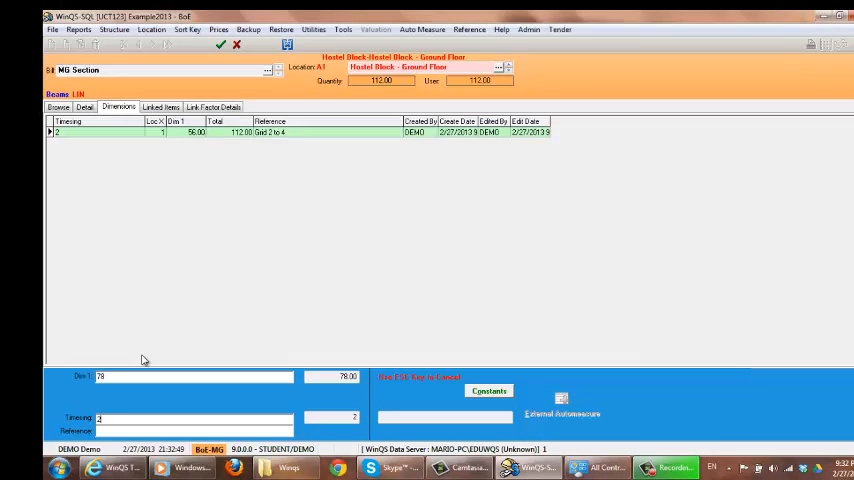
{"action": "type", "text": "Gl"}
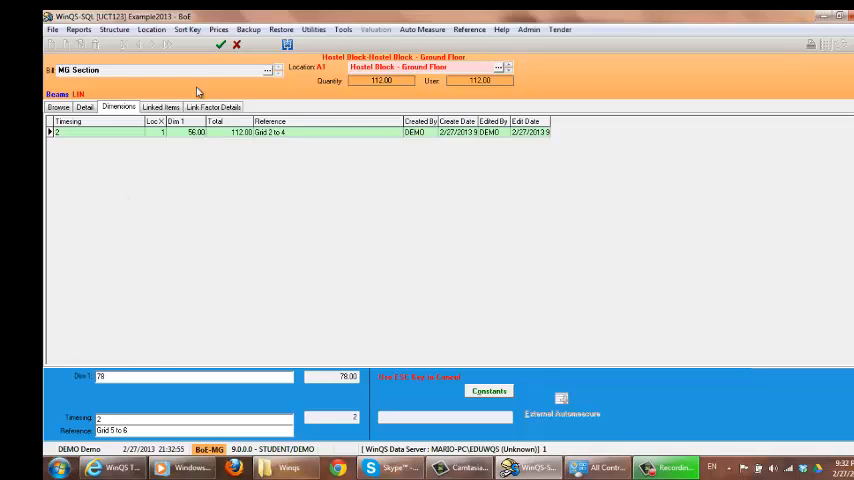
{"action": "left_click", "coordinate": [223, 48]}
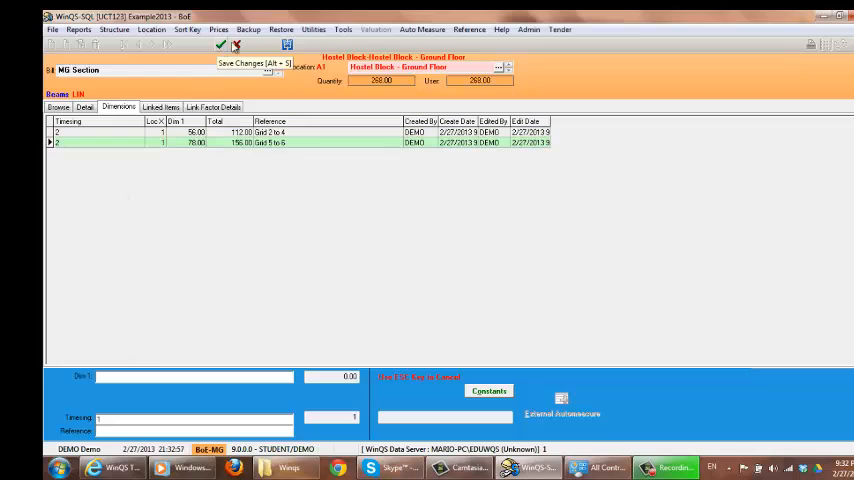
{"action": "left_click", "coordinate": [224, 50]}
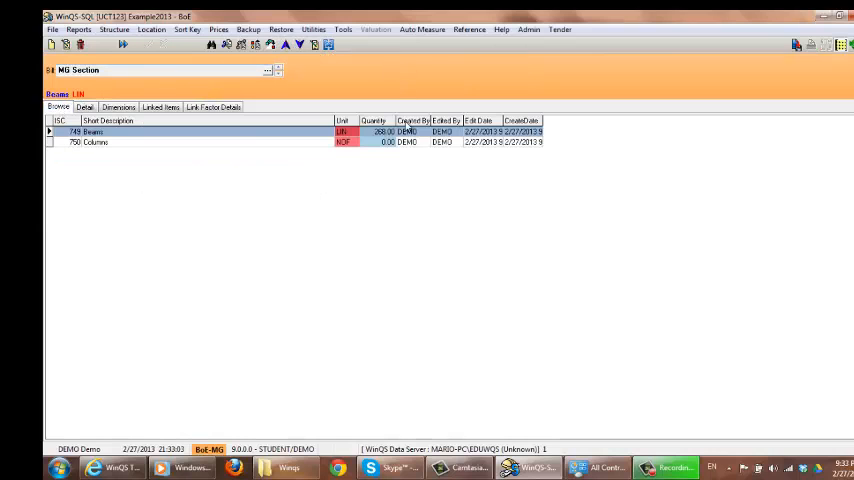
Measure Columns at Hostel Block Ground Floor with dimensions 3, 7 and 10, then save.
{"action": "left_click", "coordinate": [95, 142]}
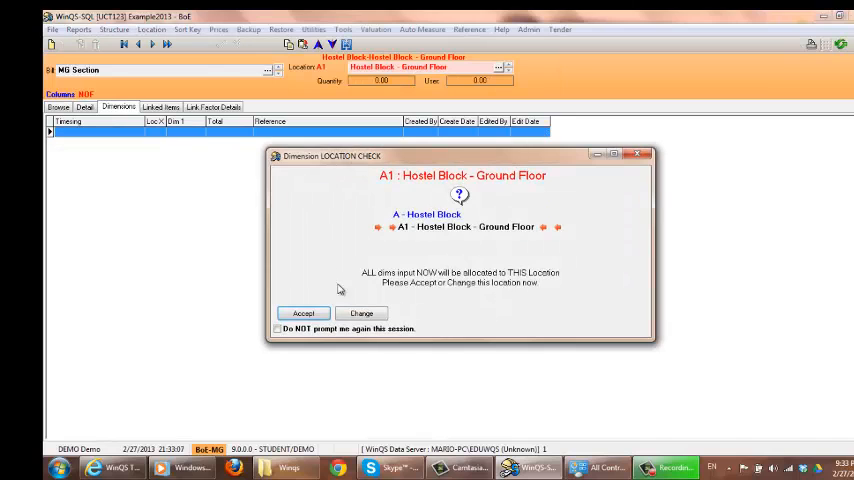
{"action": "left_click", "coordinate": [302, 313]}
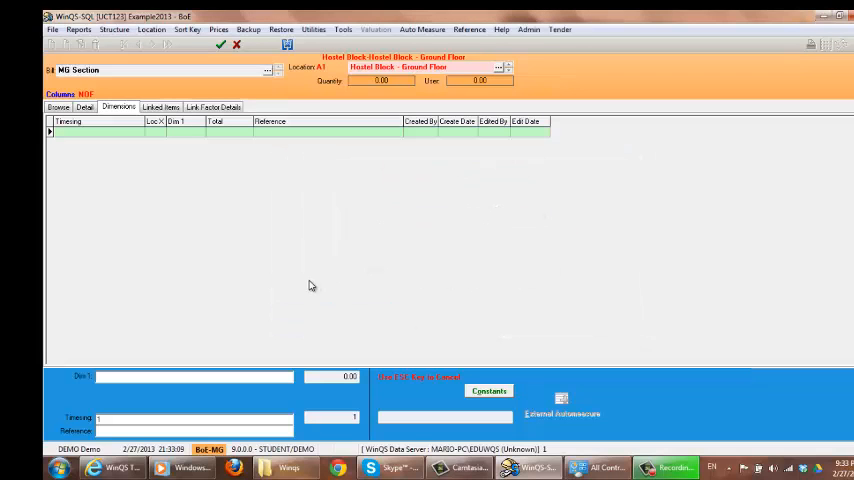
{"action": "type", "text": "3"}
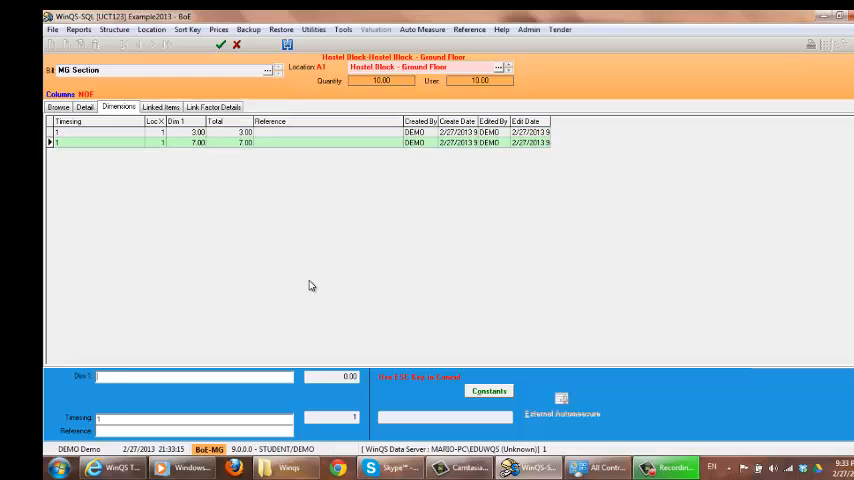
{"action": "type", "text": "10"}
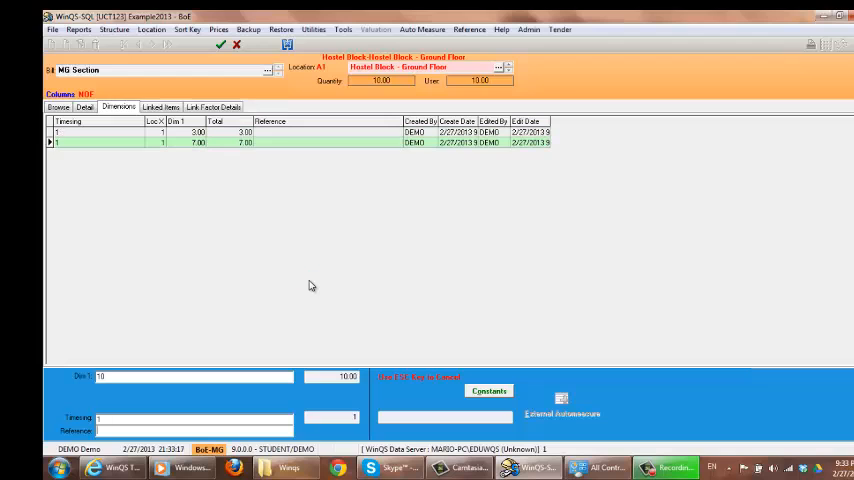
{"action": "left_click", "coordinate": [224, 50]}
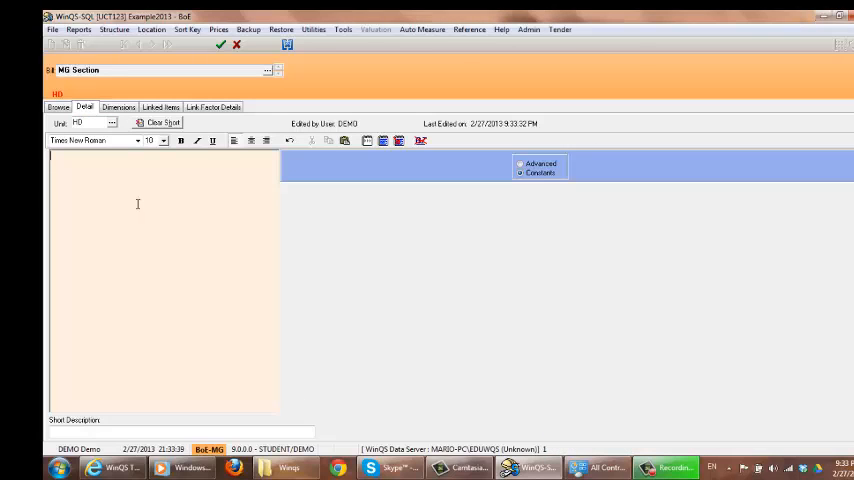
Save a 'Structural frame' HD heading in the MG Section and pick Beams for linking.
{"action": "type", "text": "Struct"}
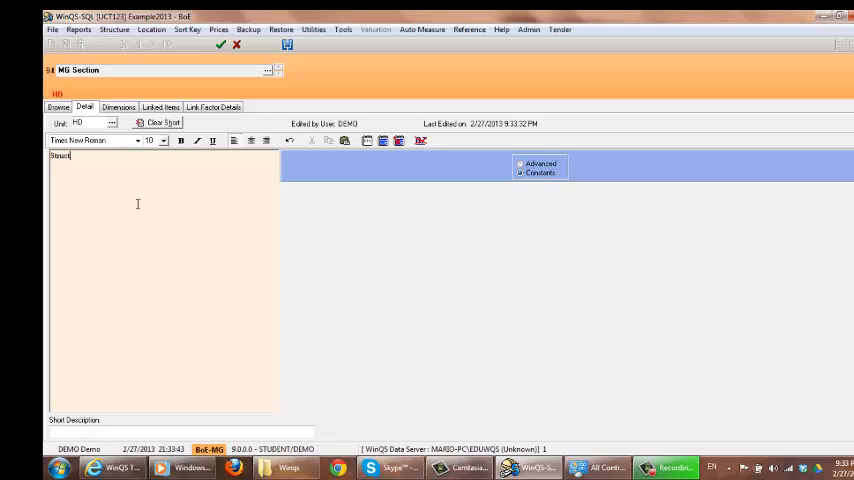
{"action": "type", "text": "ural"}
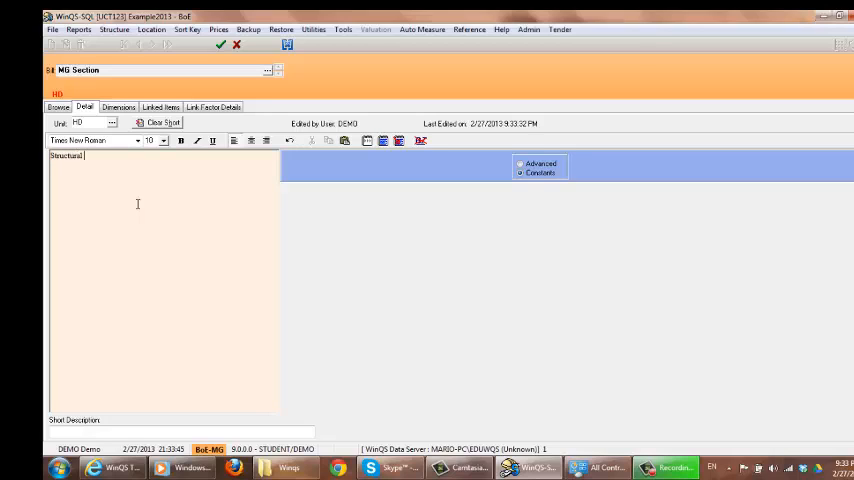
{"action": "type", "text": "f"}
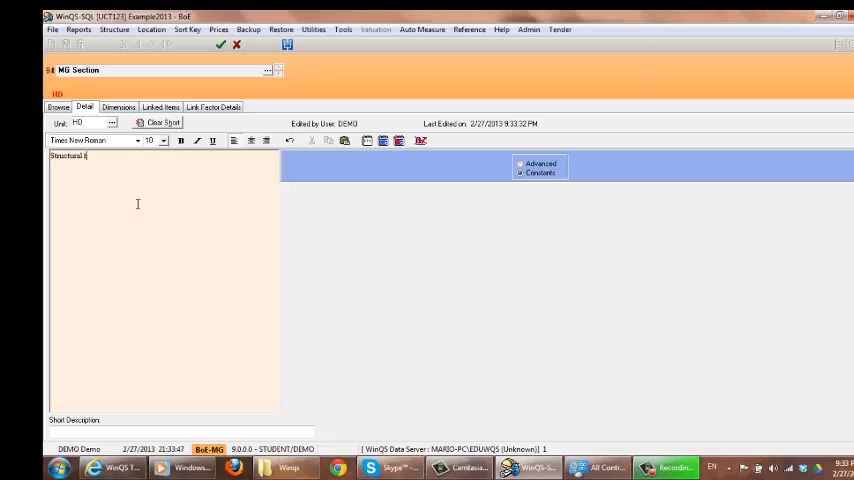
{"action": "type", "text": "rame"}
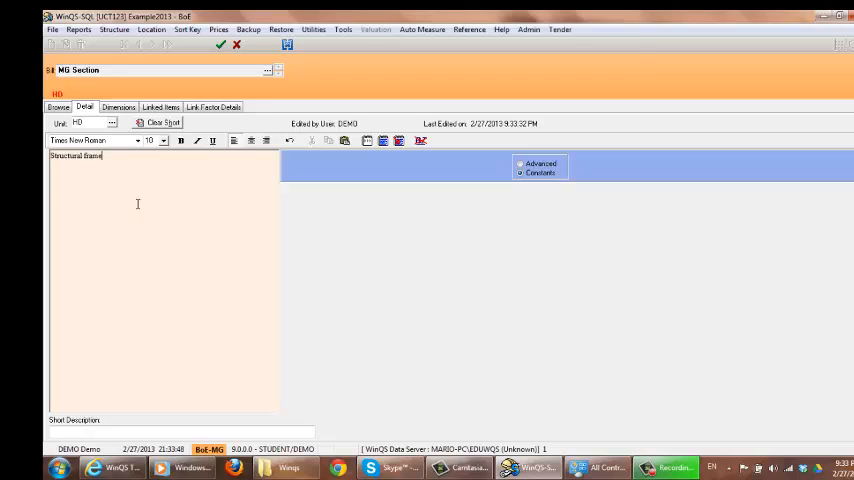
{"action": "left_click", "coordinate": [223, 50]}
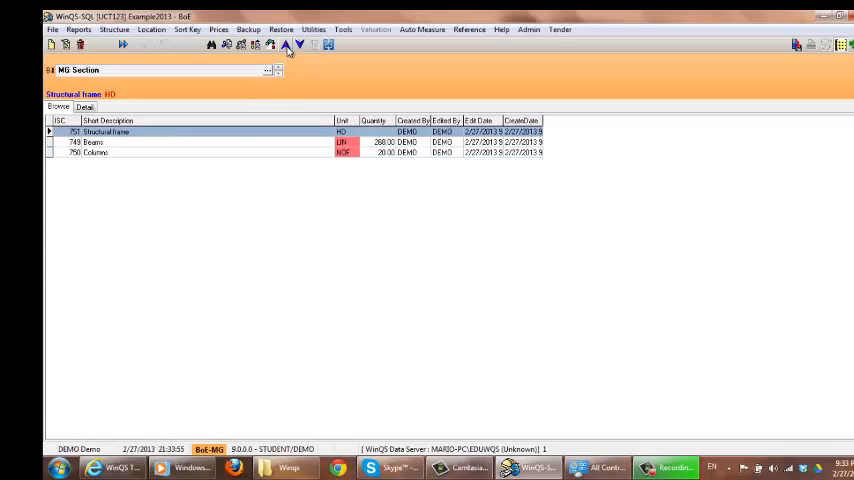
{"action": "left_click", "coordinate": [90, 153]}
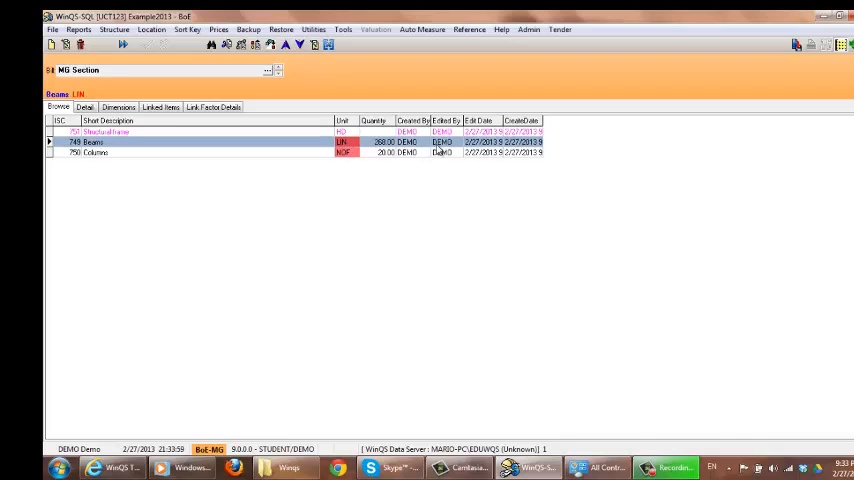
{"action": "left_click", "coordinate": [160, 106]}
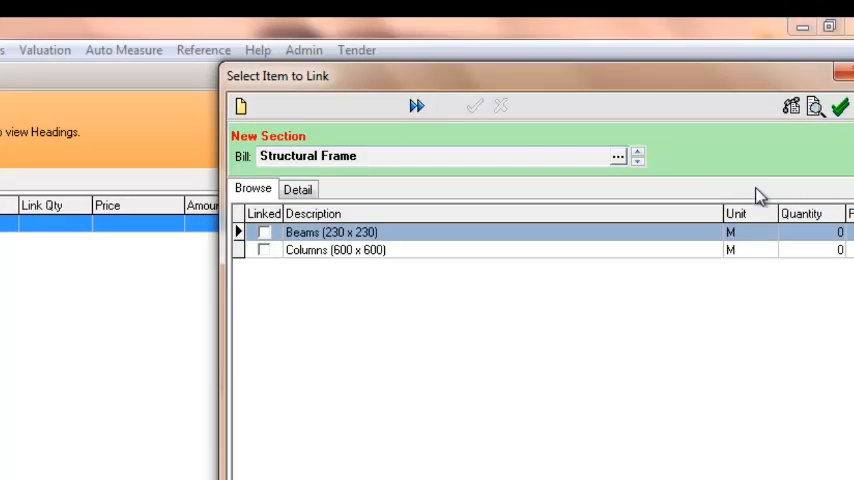
{"action": "mouse_move", "coordinate": [390, 249]}
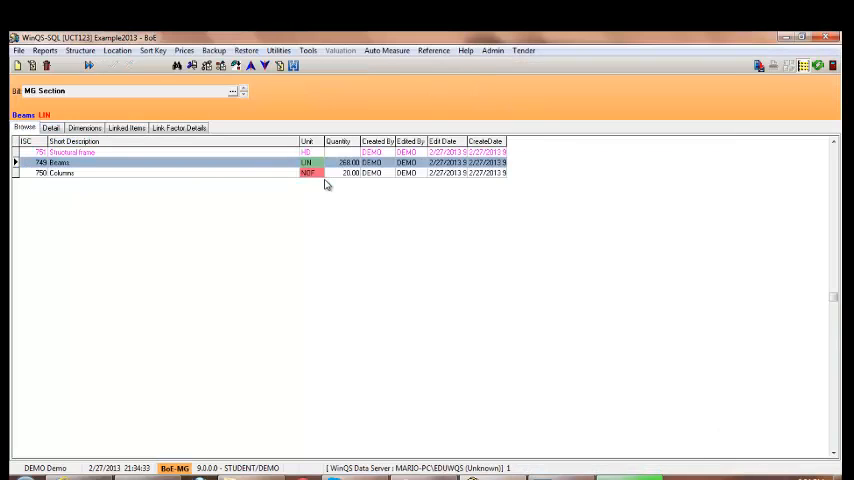
Link the Columns item to Columns (600 x 600) with a 5.2 link factor.
{"action": "left_click", "coordinate": [55, 173]}
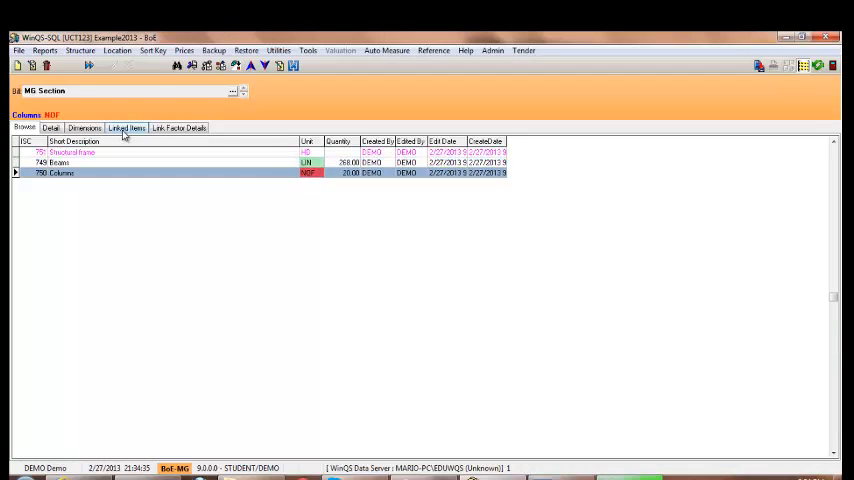
{"action": "left_click", "coordinate": [127, 127]}
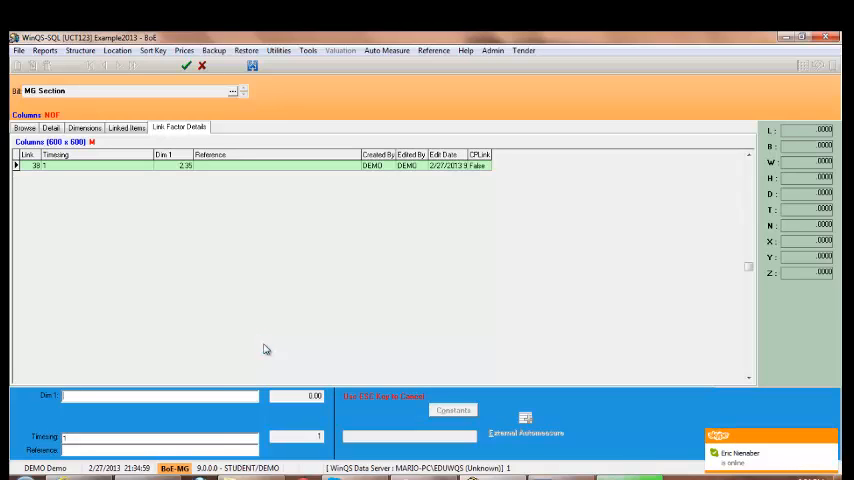
{"action": "mouse_move", "coordinate": [100, 363]}
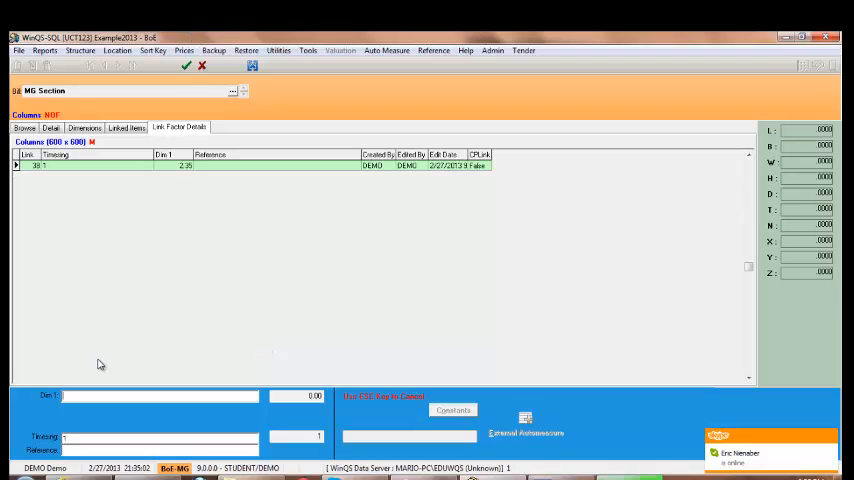
{"action": "type", "text": "5.2"}
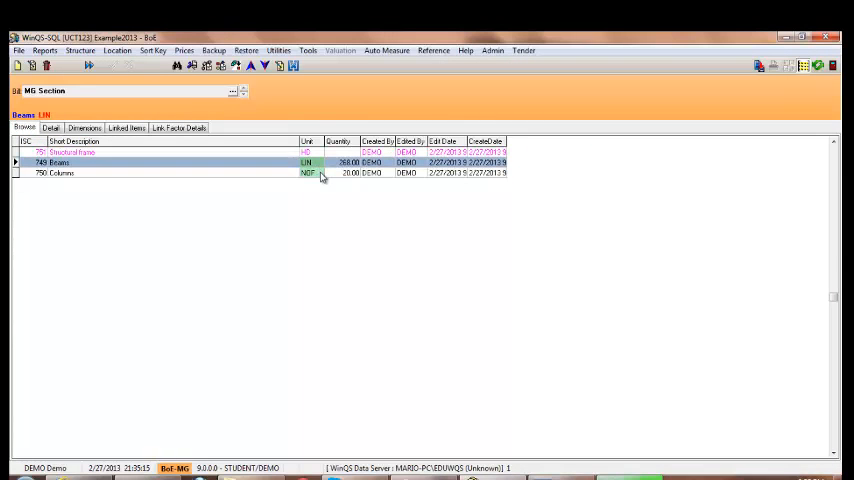
{"action": "mouse_move", "coordinate": [383, 128]}
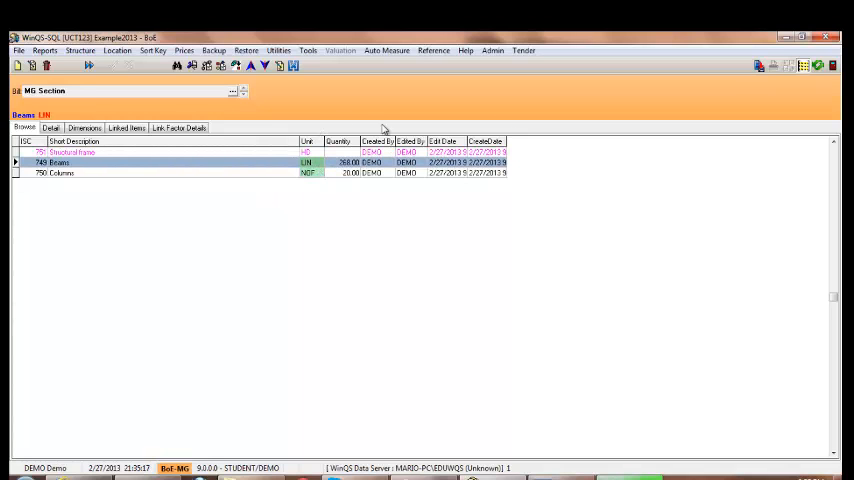
{"action": "mouse_move", "coordinate": [803, 66]}
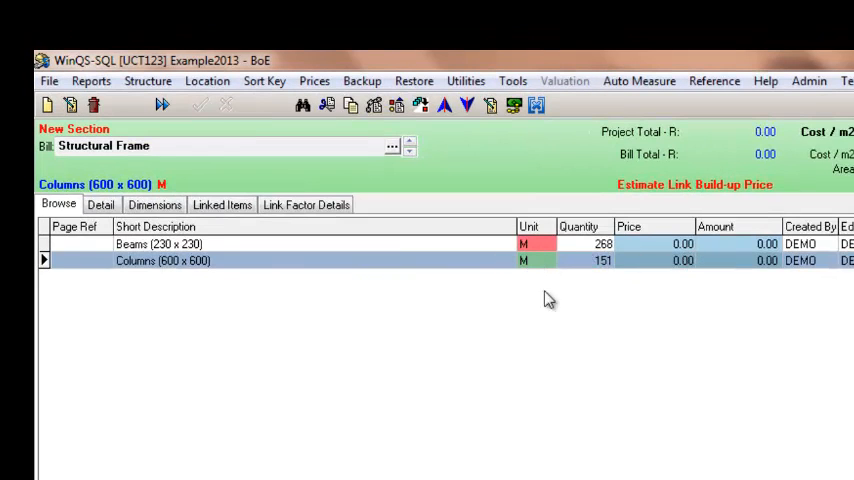
{"action": "mouse_move", "coordinate": [283, 237]}
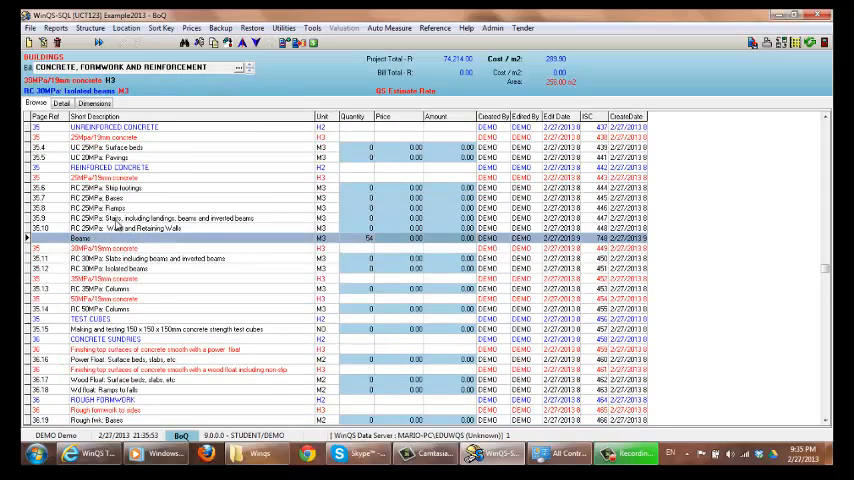
Scroll the Concrete, Formwork and Reinforcement bill to check the flowed-through beam quantities.
{"action": "scroll", "scroll_direction": "down", "scroll_amount": 3}
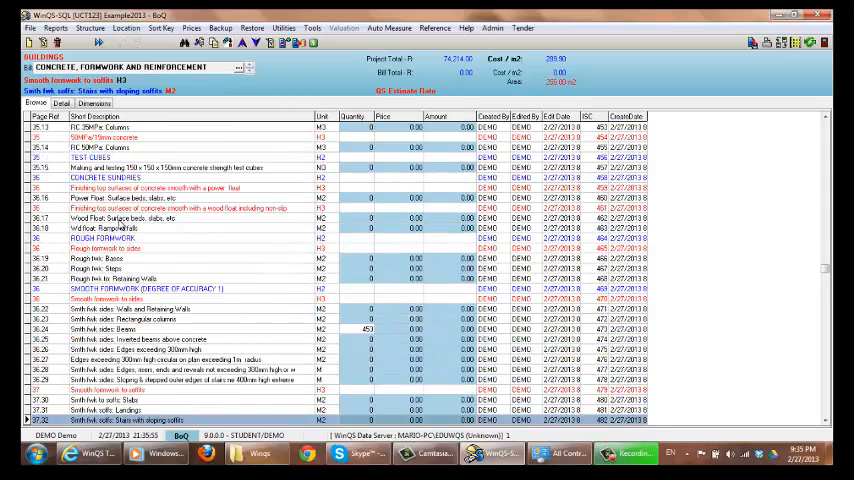